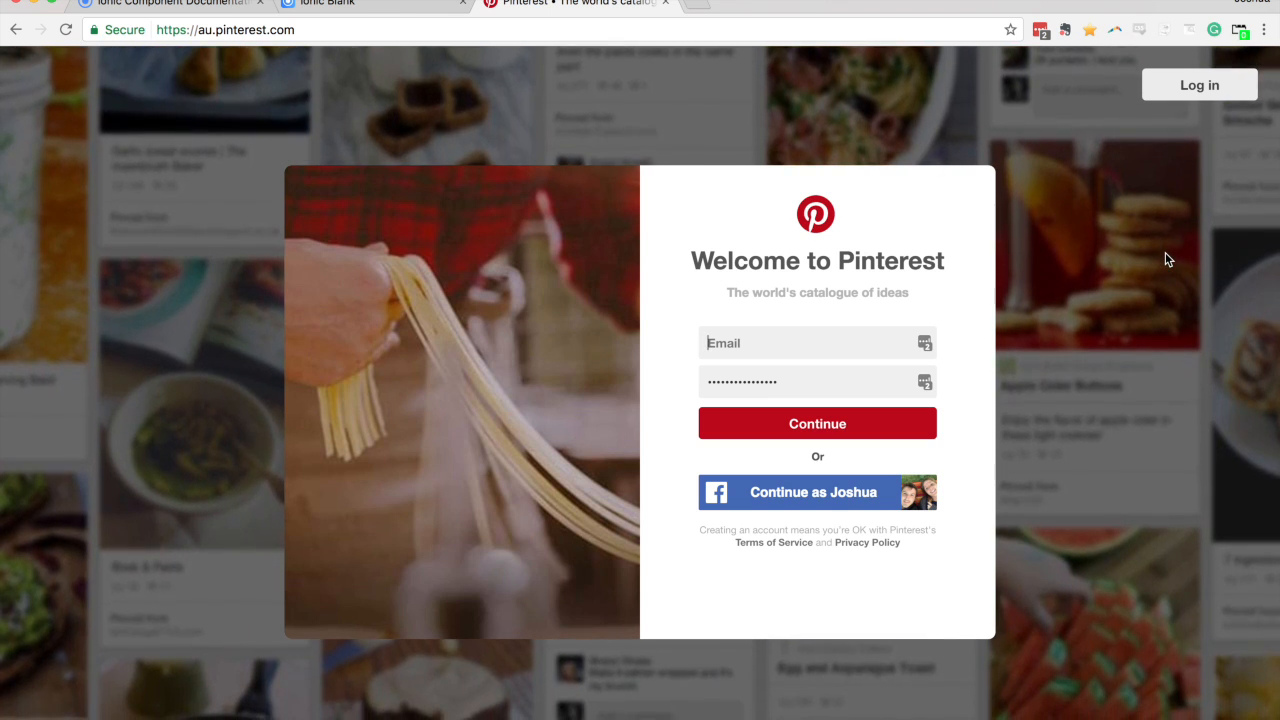
# Step: Scroll the Pinterest page, then switch to the Ionic Blank localhost preview
pyautogui.scroll(-3)
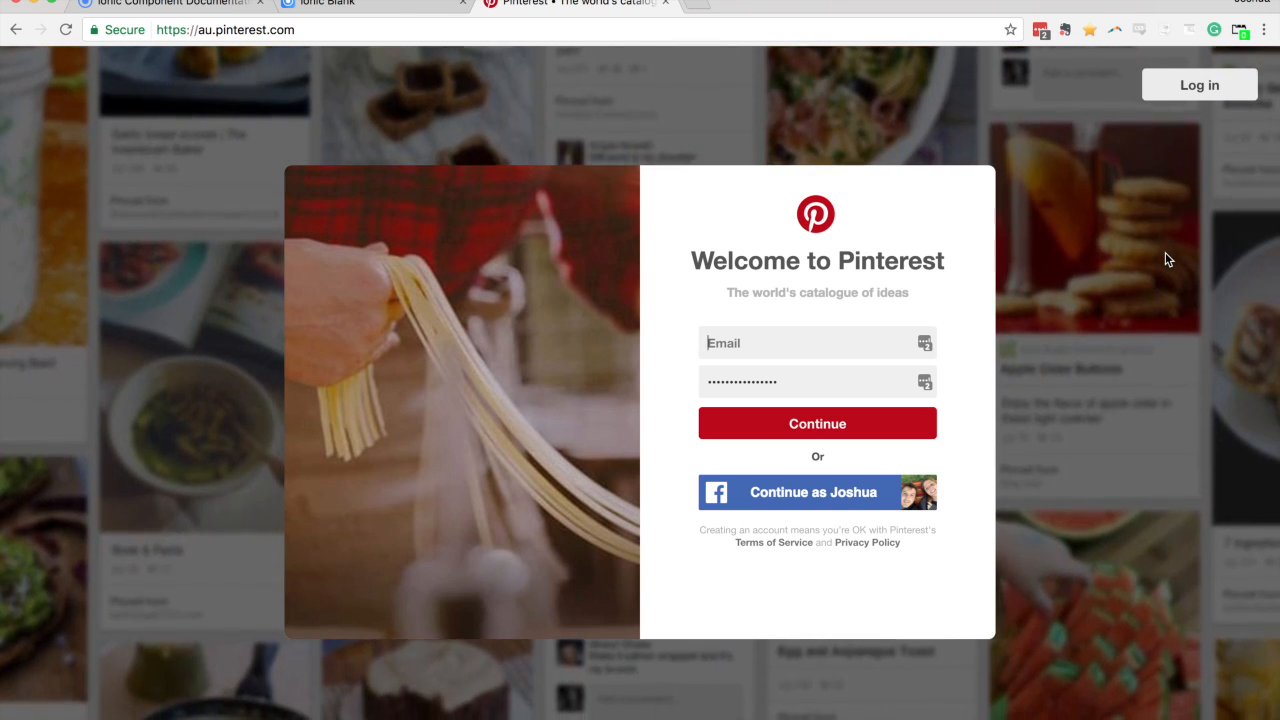
pyautogui.scroll(-3)
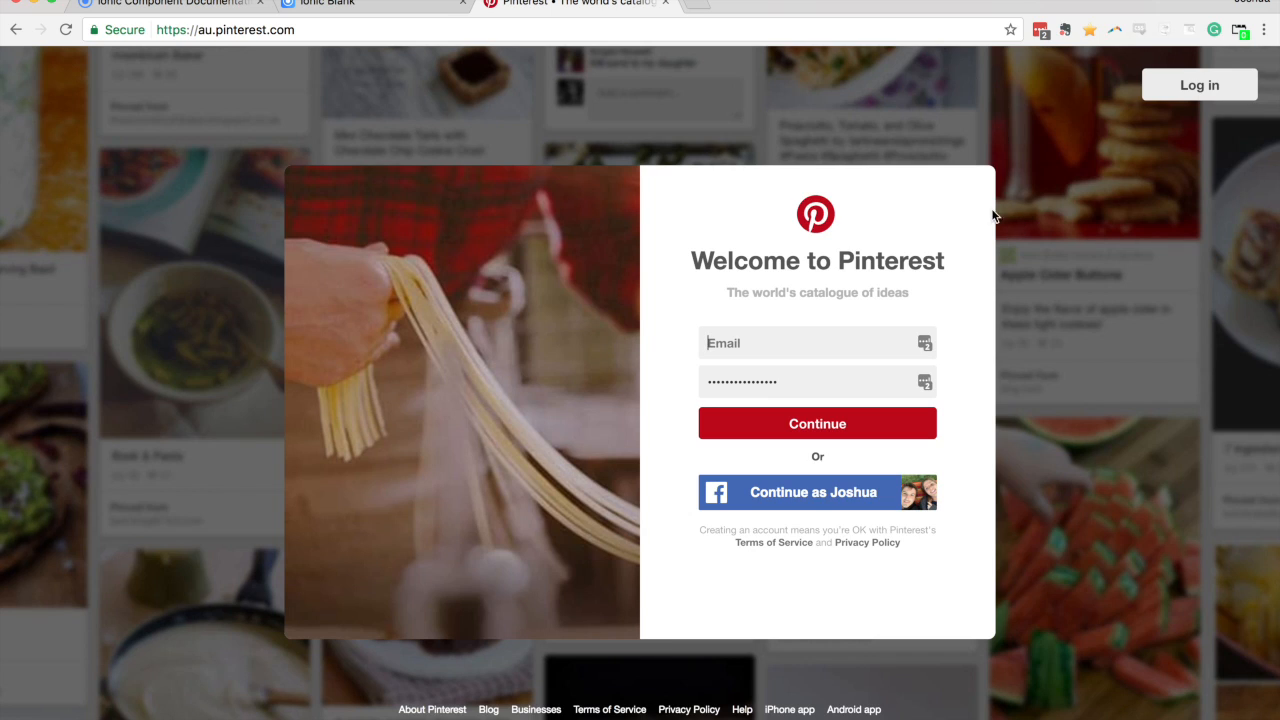
pyautogui.moveTo(880, 408)
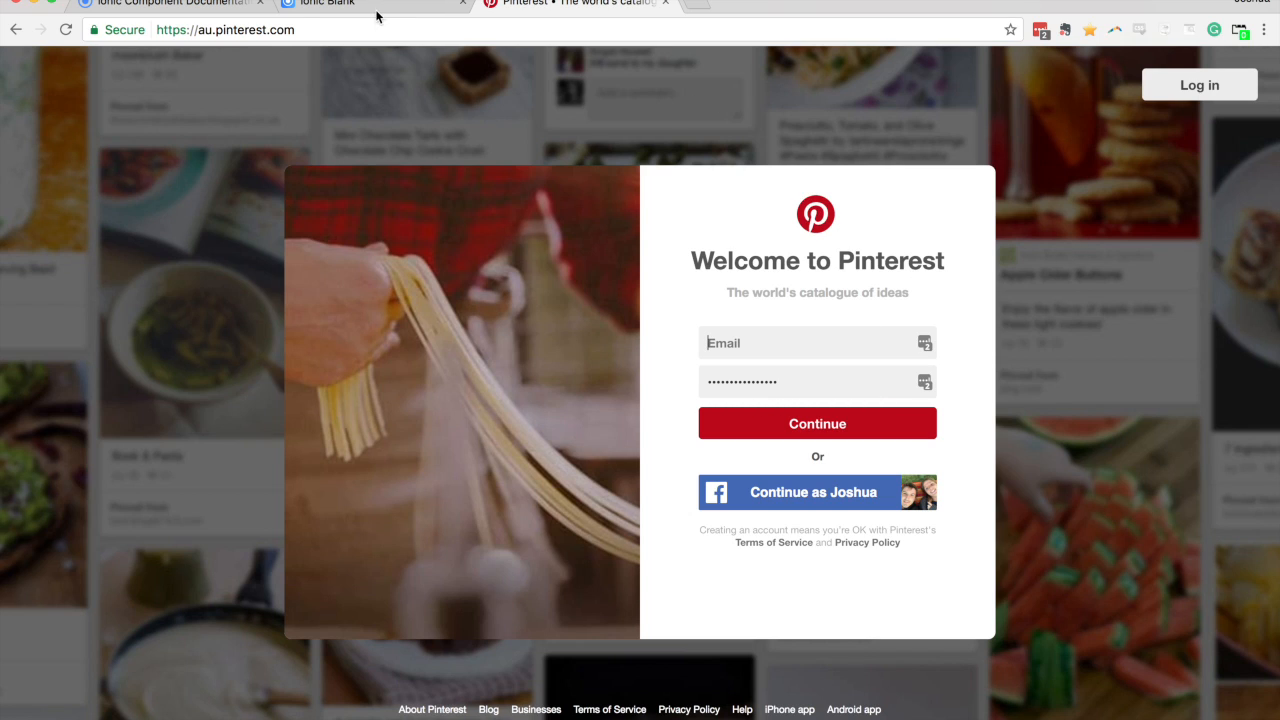
pyautogui.click(360, 4)
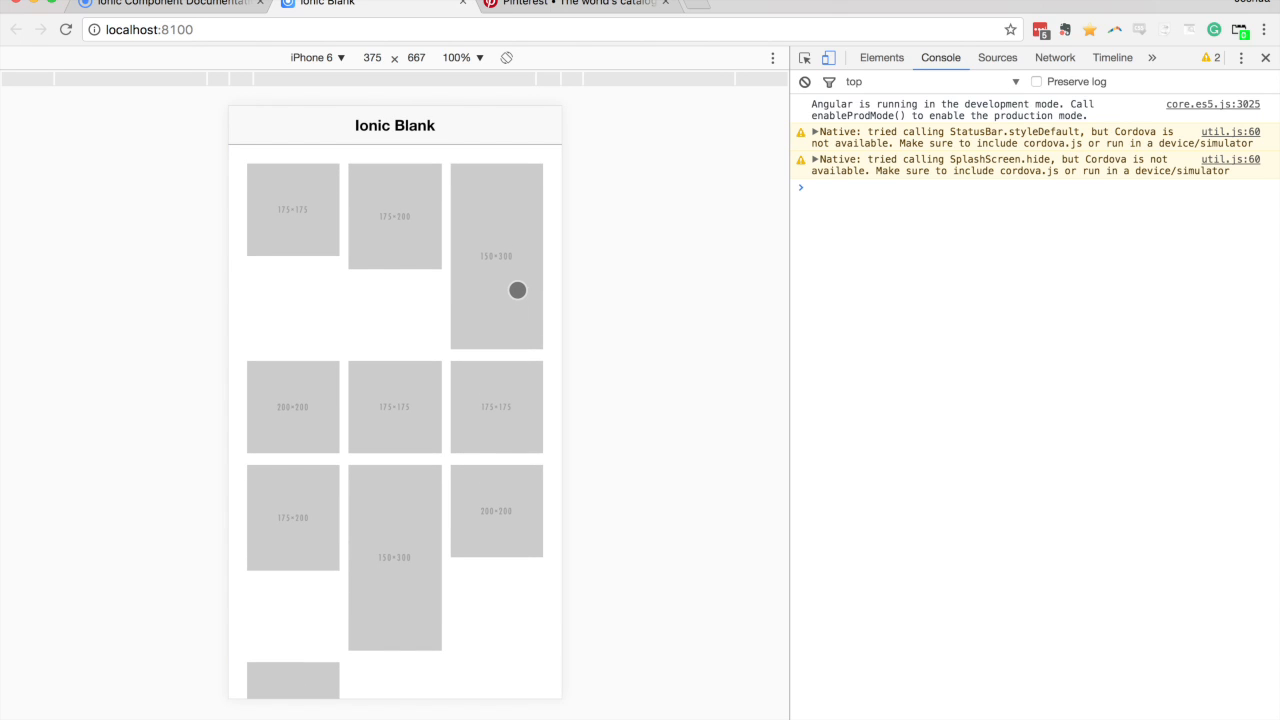
pyautogui.moveTo(396, 432)
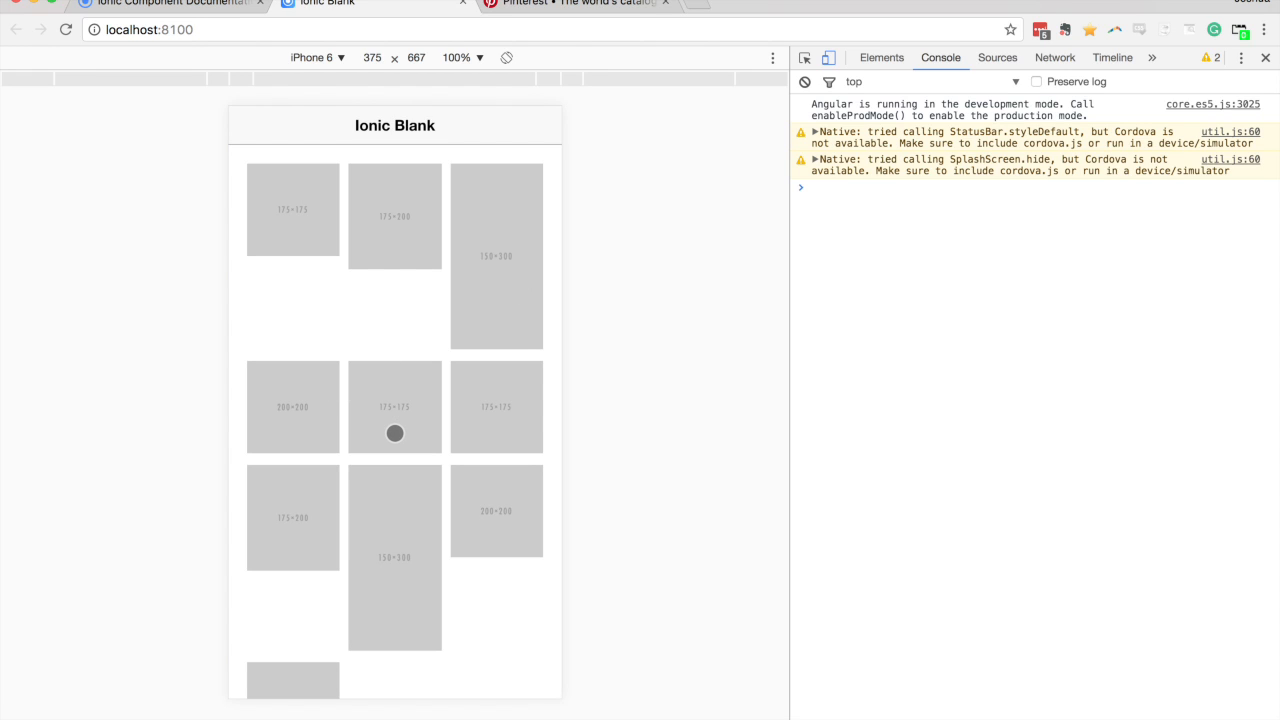
pyautogui.moveTo(360, 400)
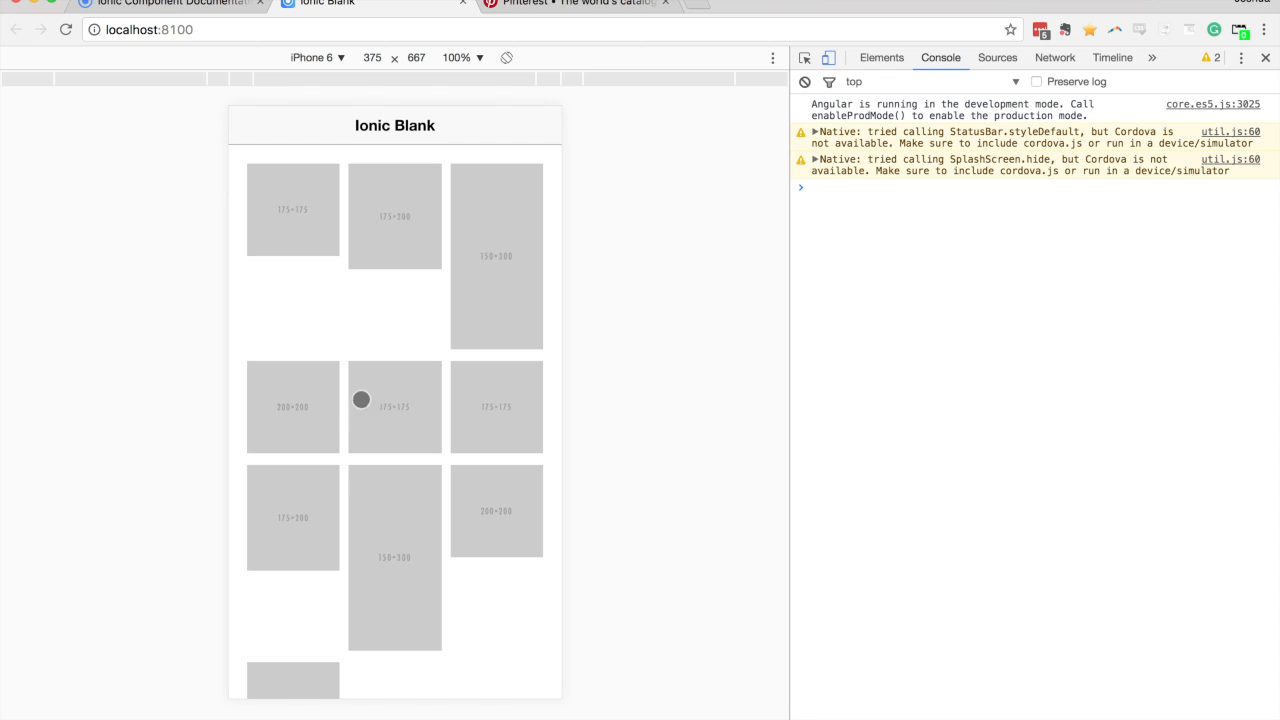
pyautogui.moveTo(456, 272)
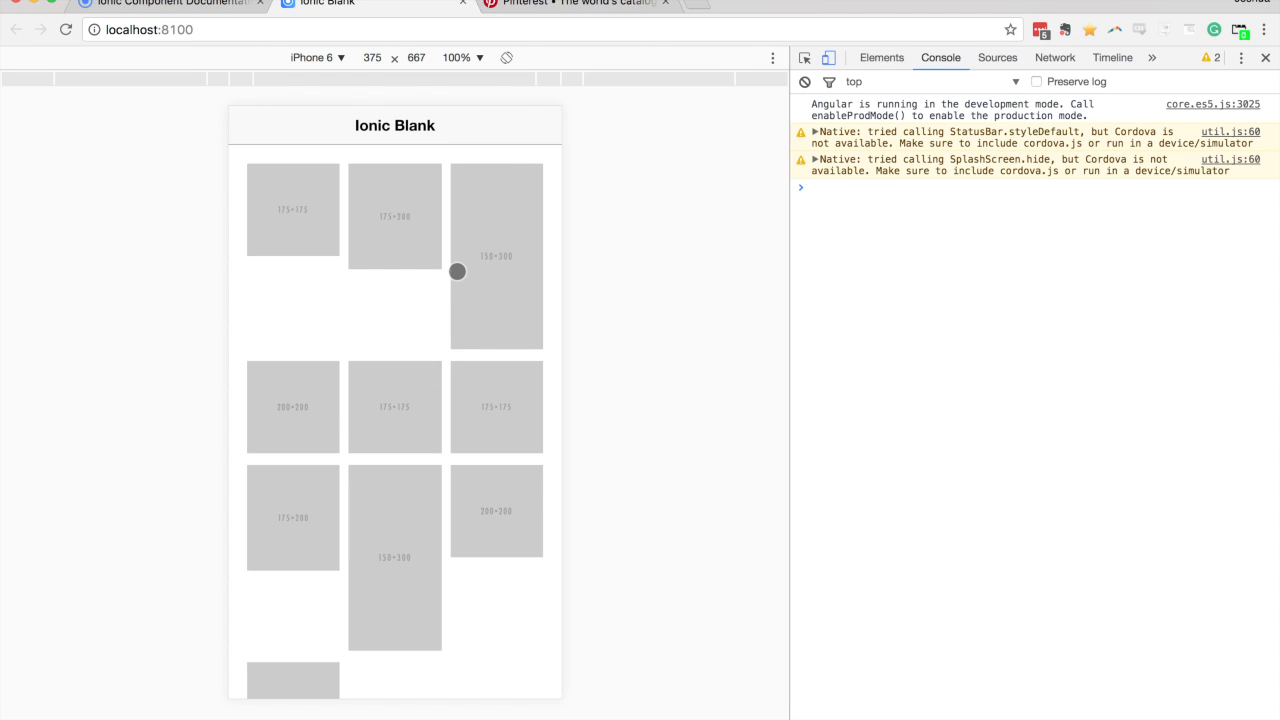
pyautogui.moveTo(464, 352)
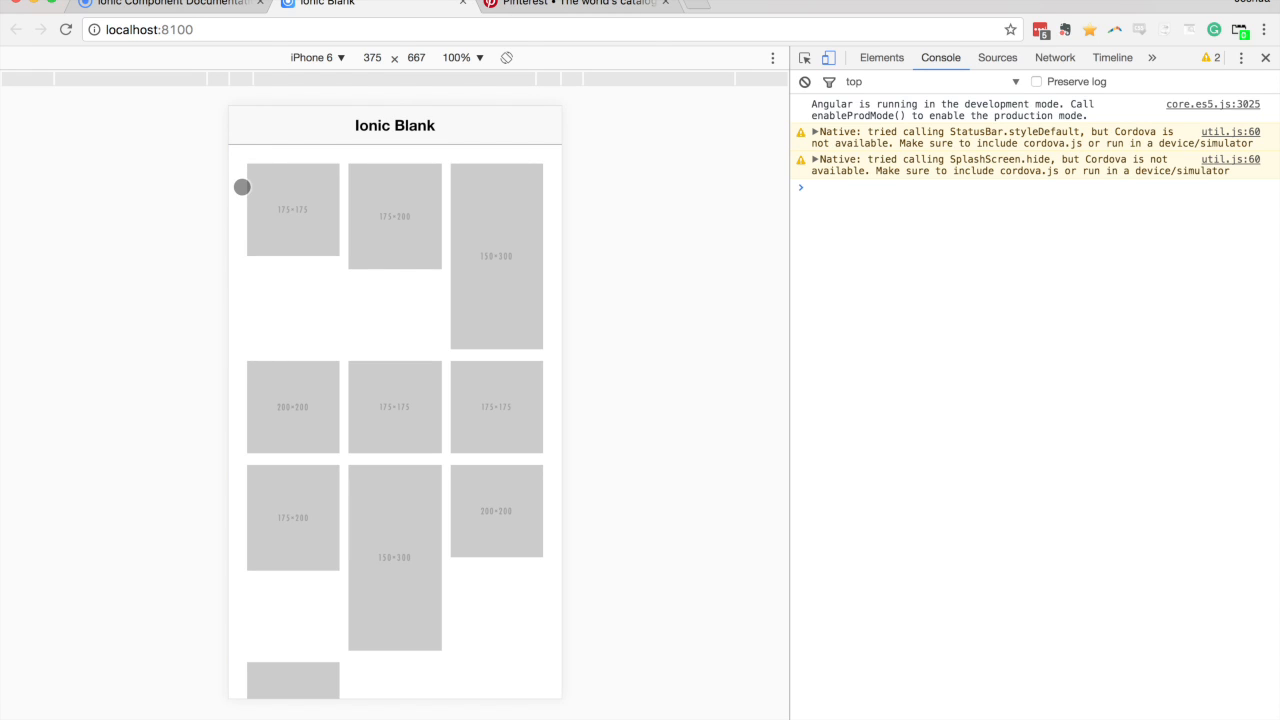
pyautogui.moveTo(238, 366)
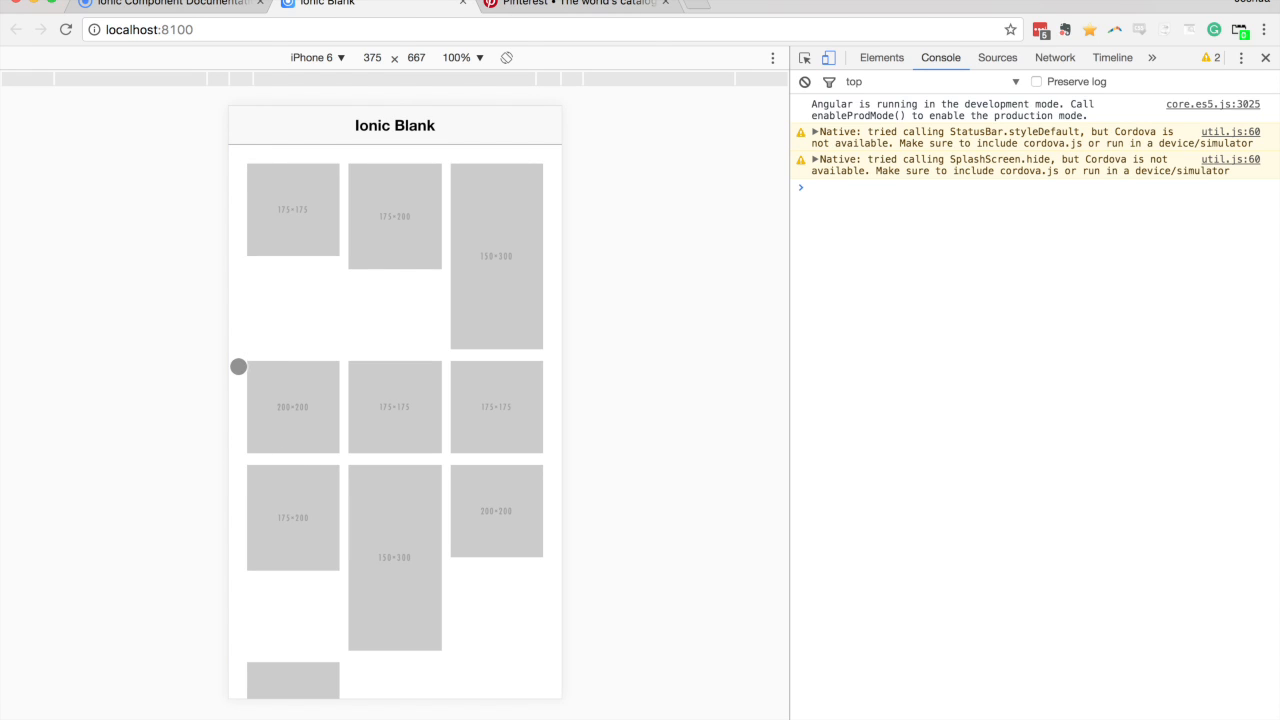
pyautogui.moveTo(262, 498)
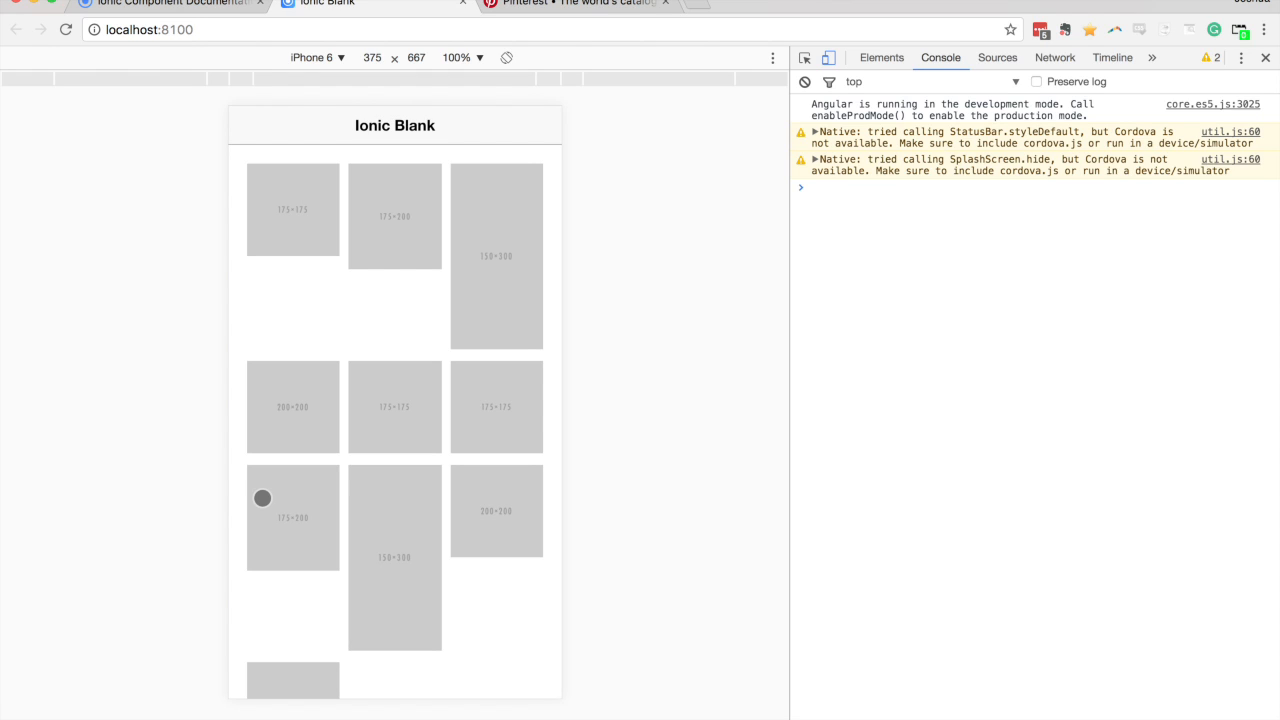
pyautogui.moveTo(444, 430)
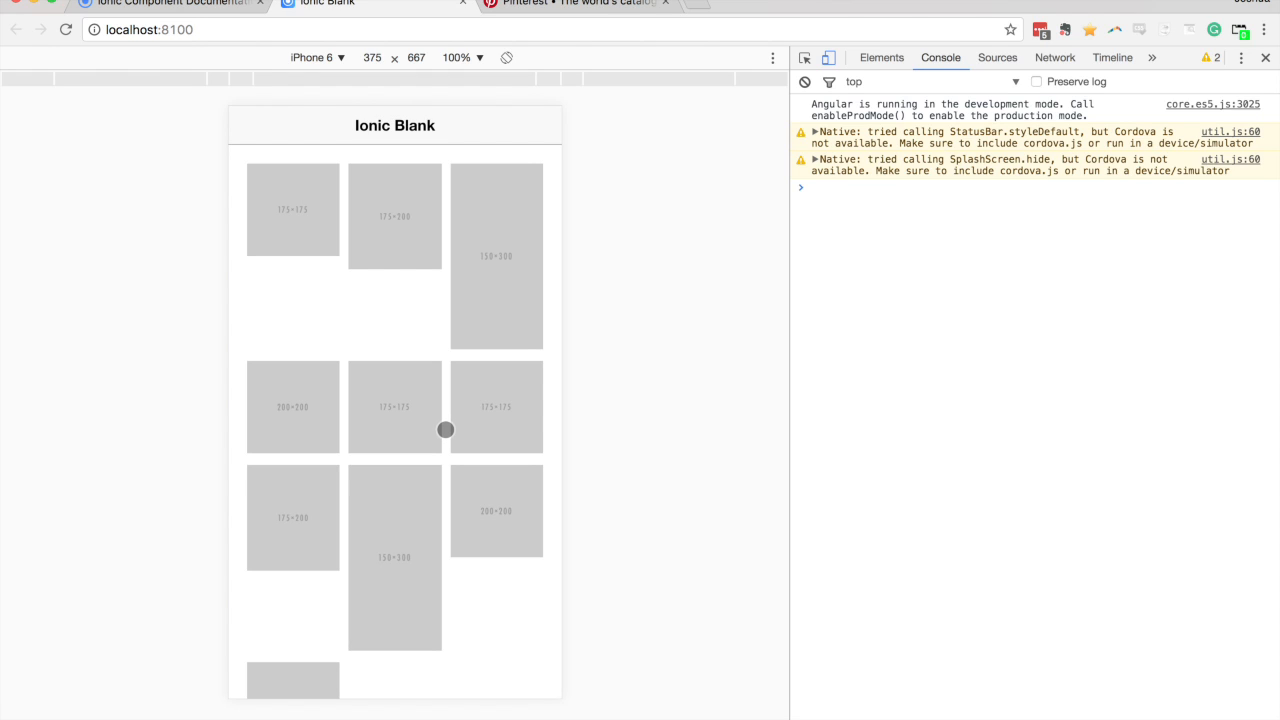
pyautogui.moveTo(452, 396)
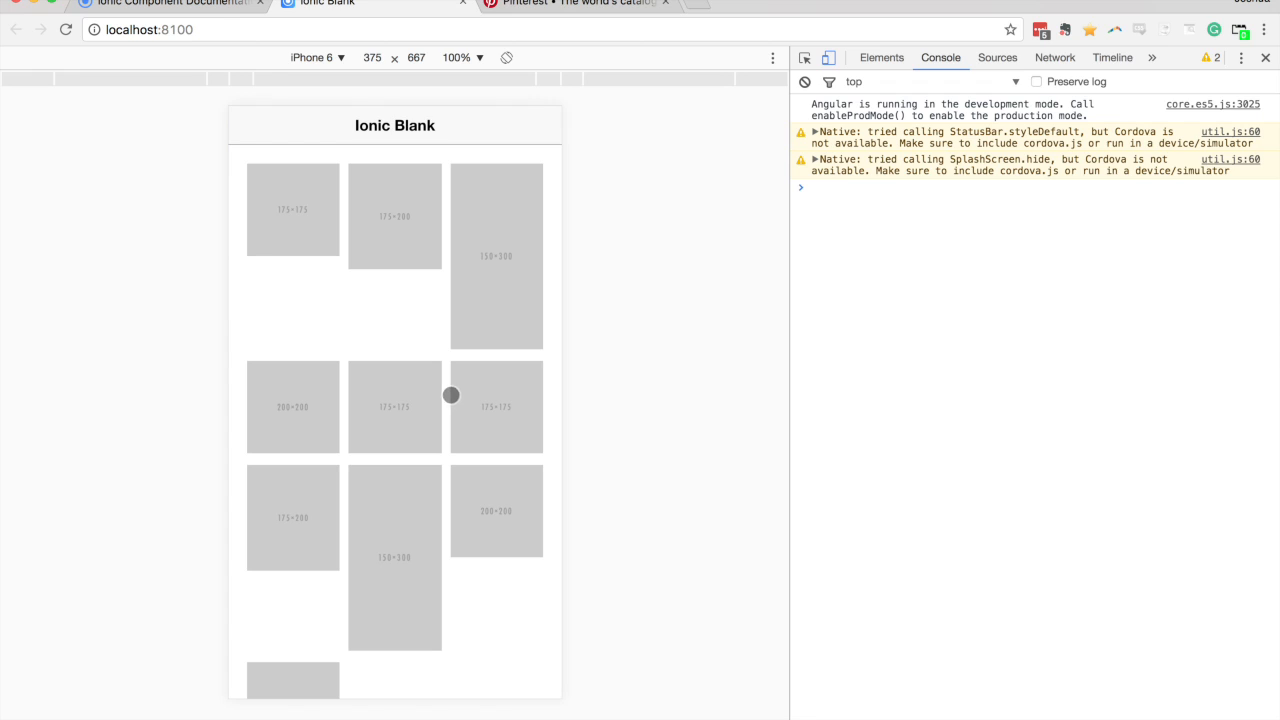
pyautogui.moveTo(308, 406)
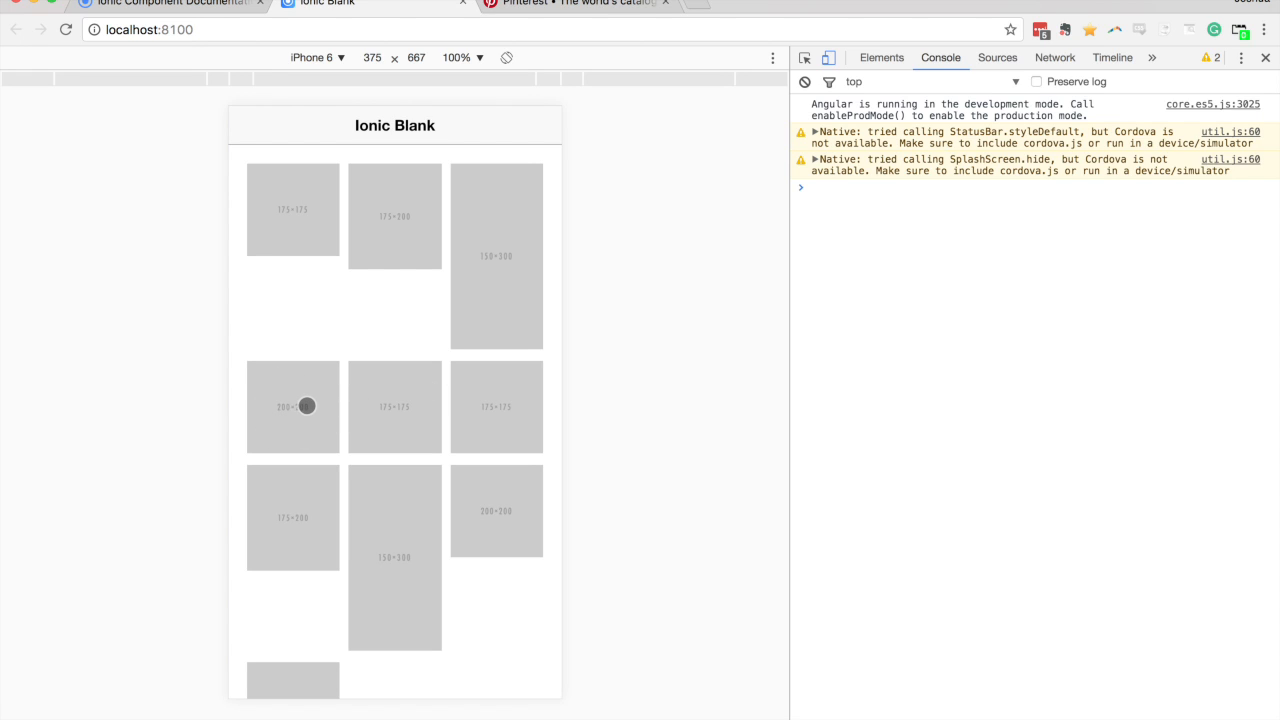
pyautogui.moveTo(308, 280)
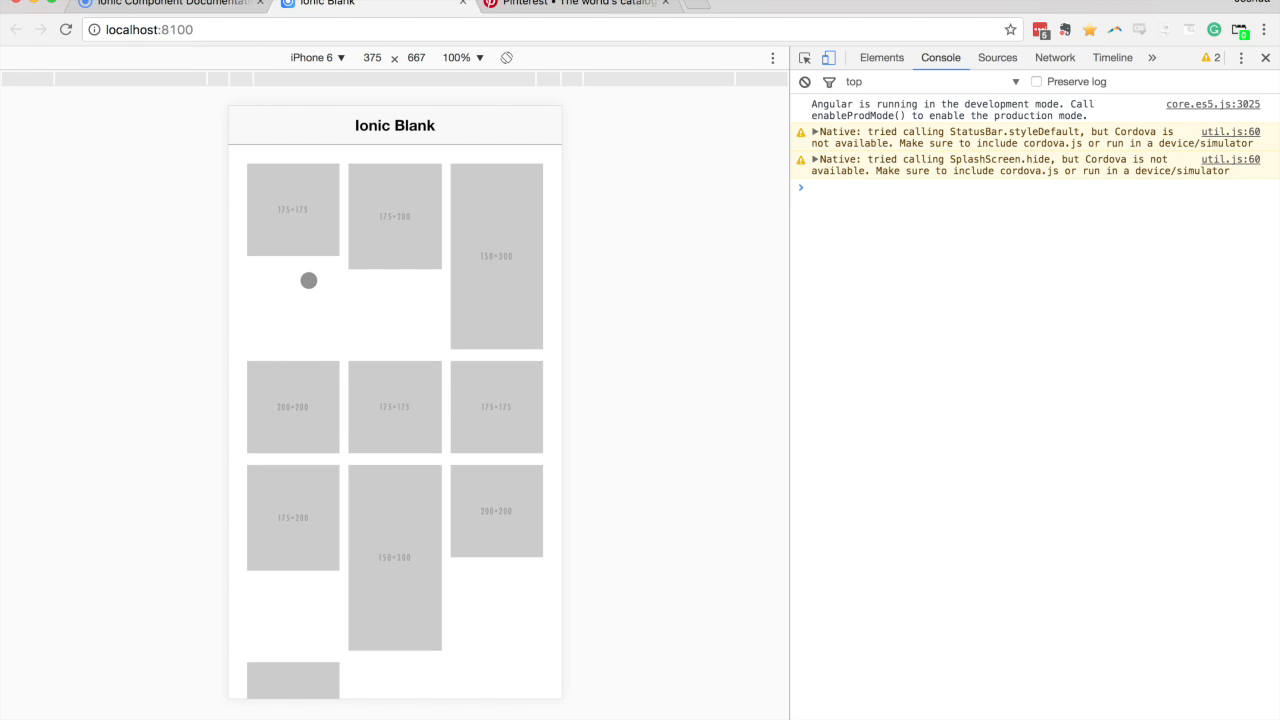
pyautogui.moveTo(434, 316)
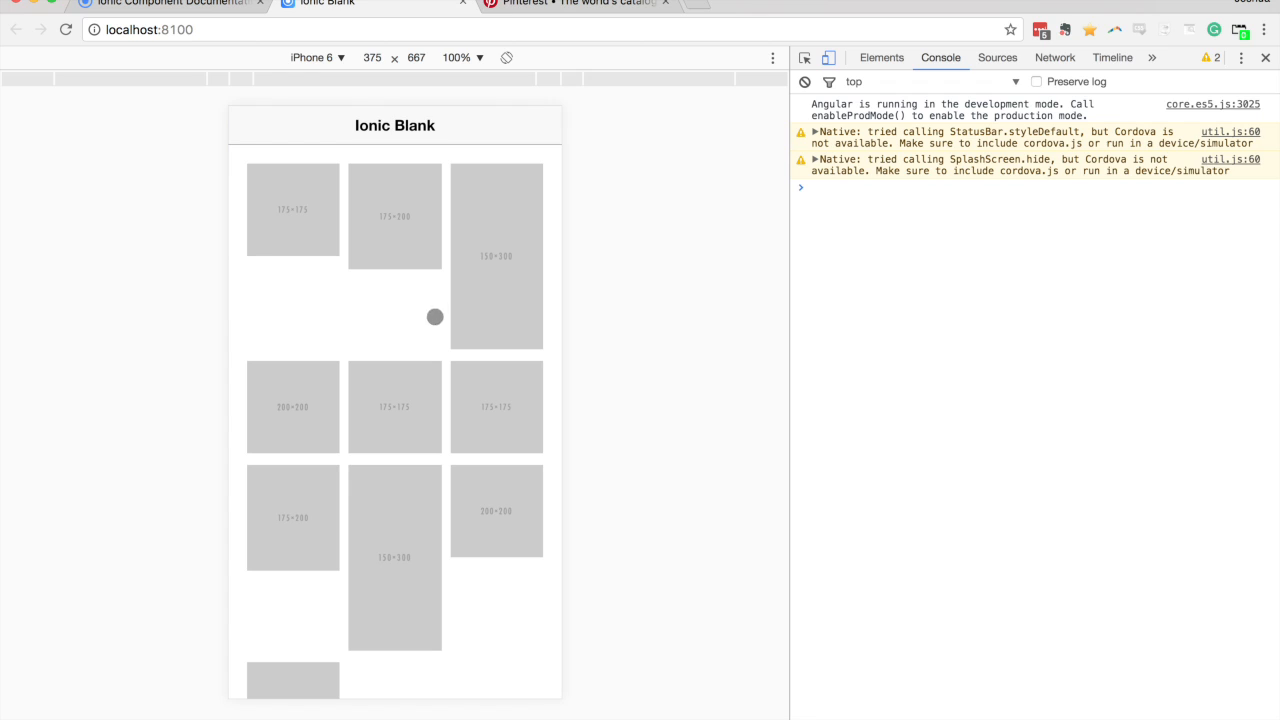
pyautogui.moveTo(508, 400)
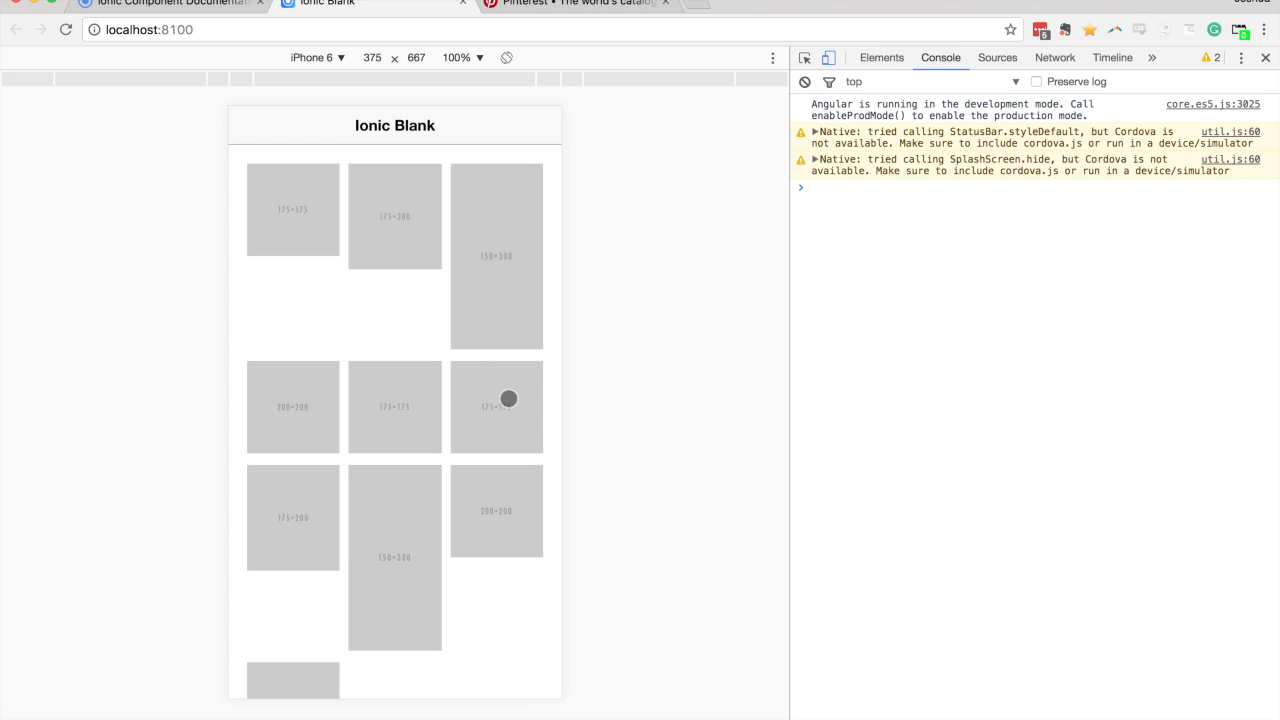
pyautogui.moveTo(420, 382)
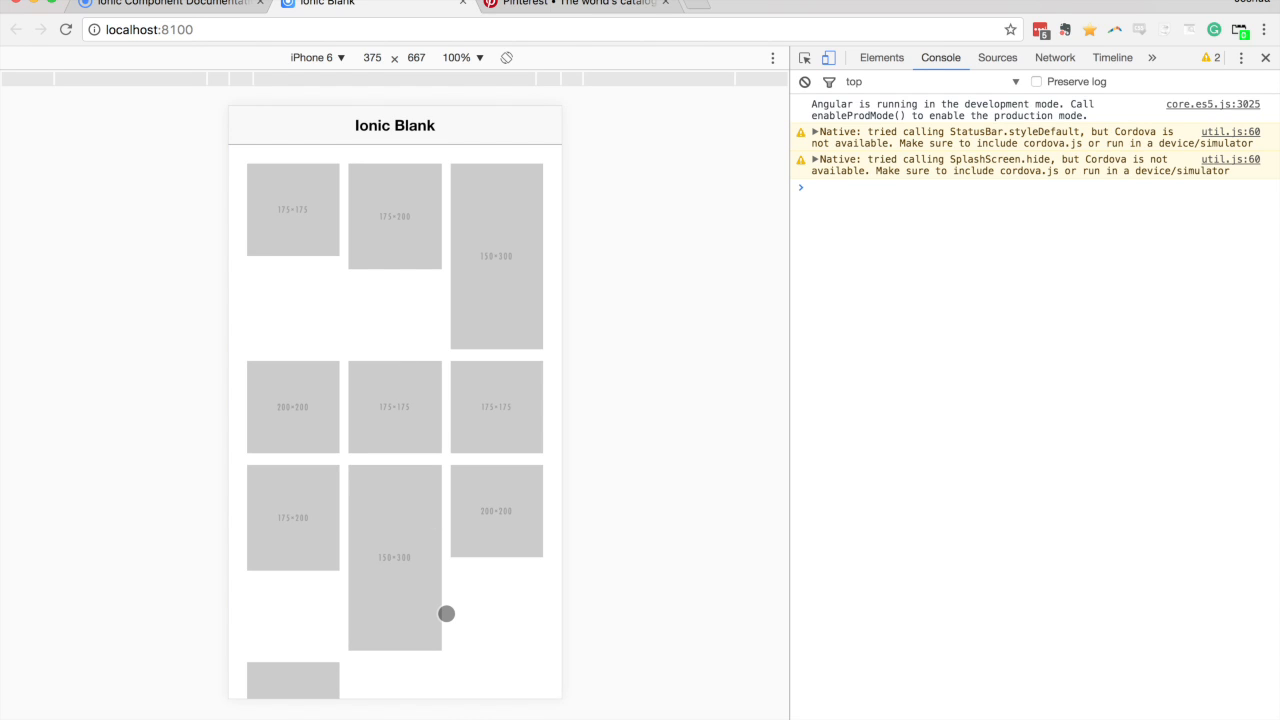
pyautogui.moveTo(368, 400)
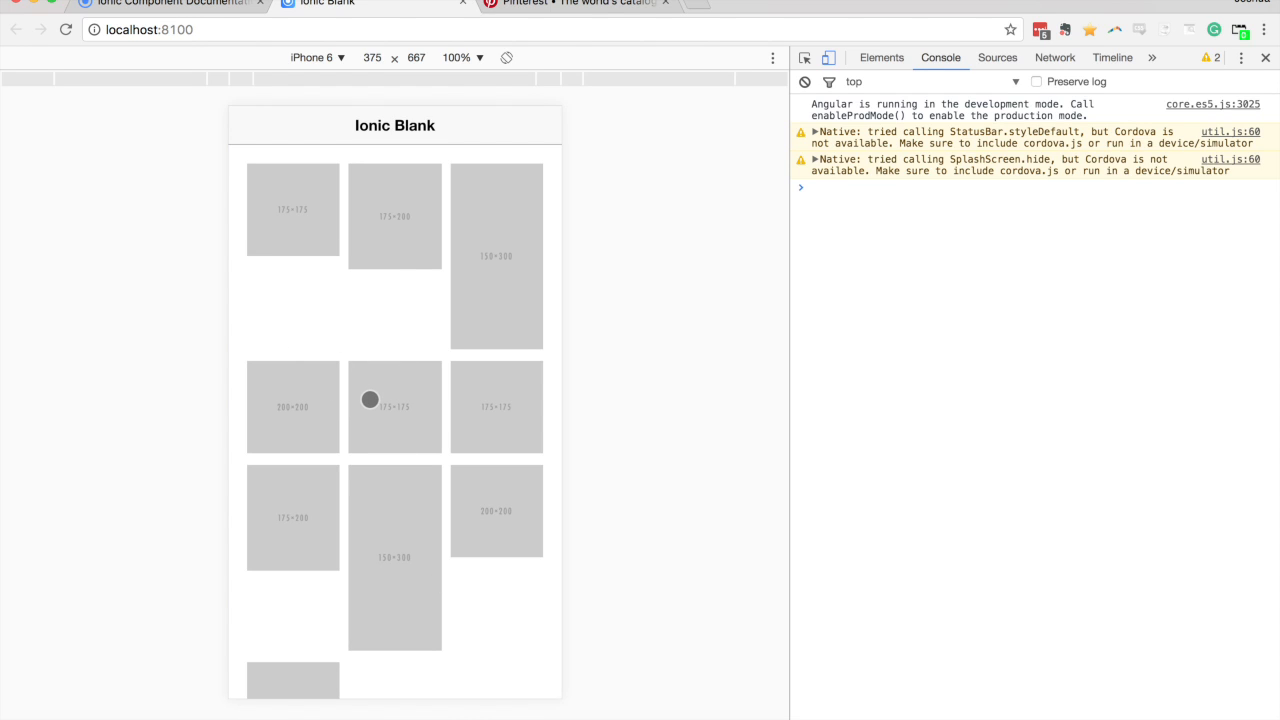
pyautogui.moveTo(396, 332)
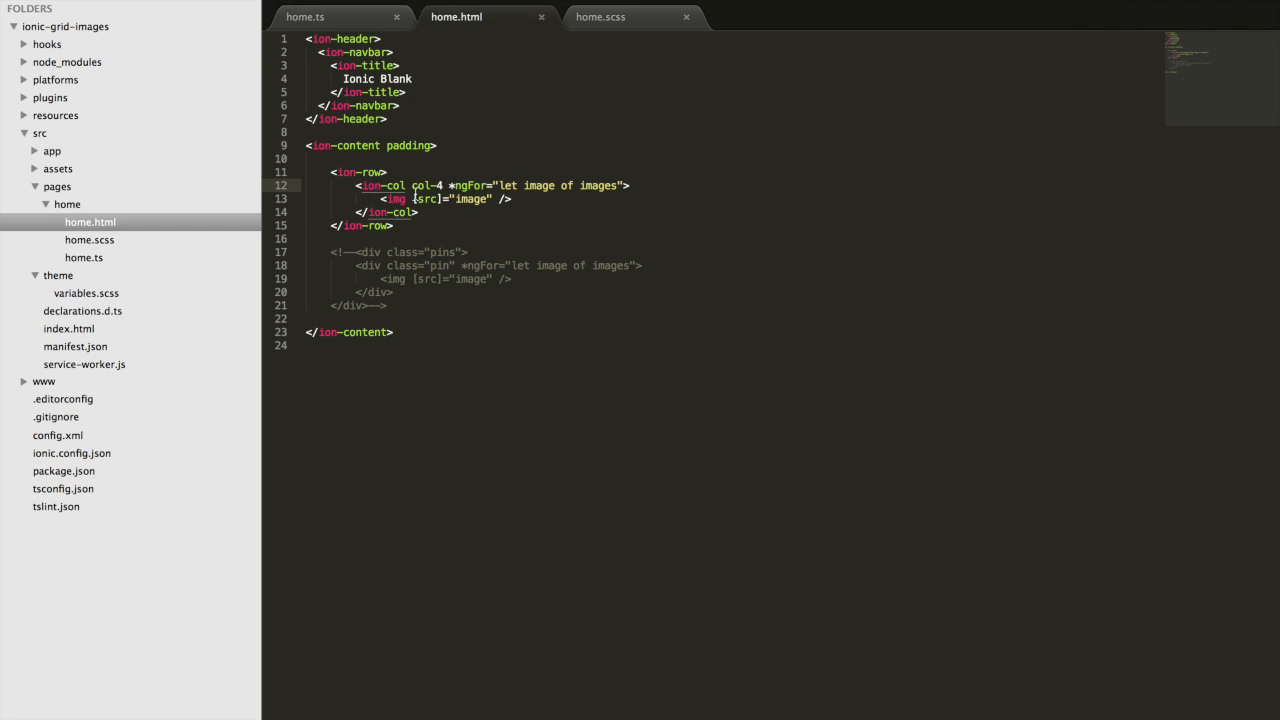
# Step: Switch to home.ts to view the images array of placehold.it URLs
pyautogui.doubleClick(428, 184)
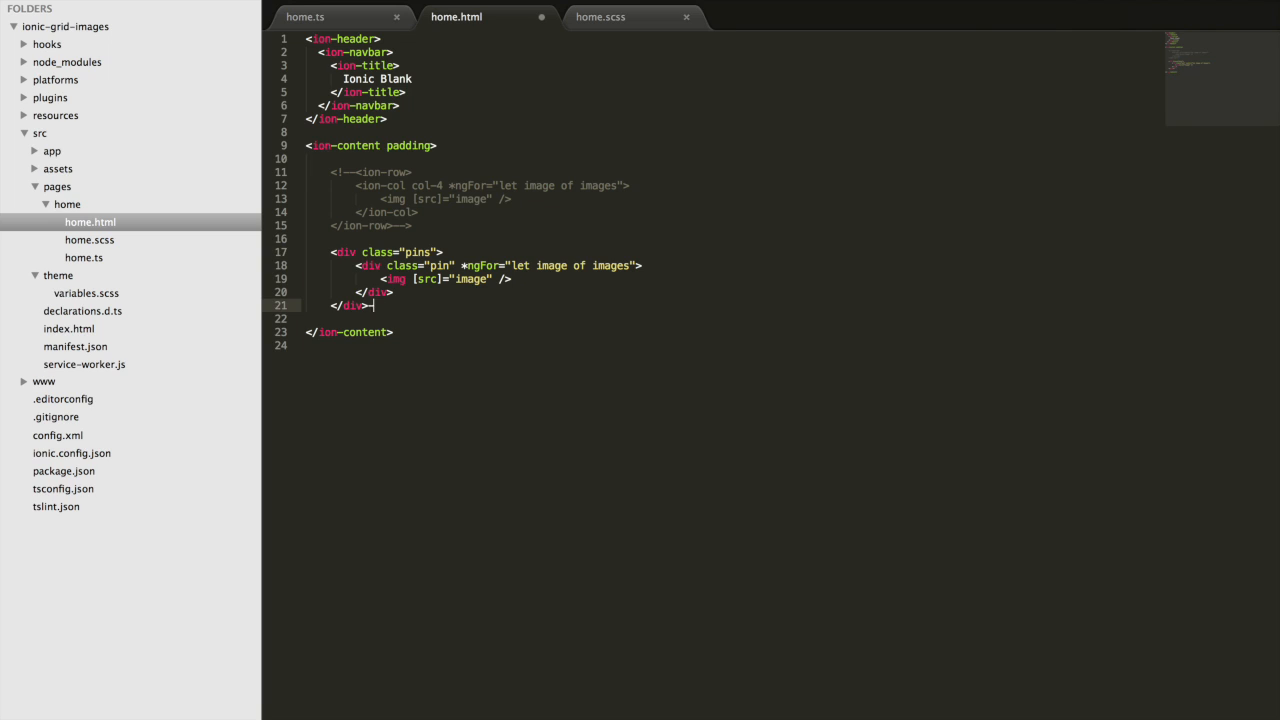
pyautogui.click(304, 16)
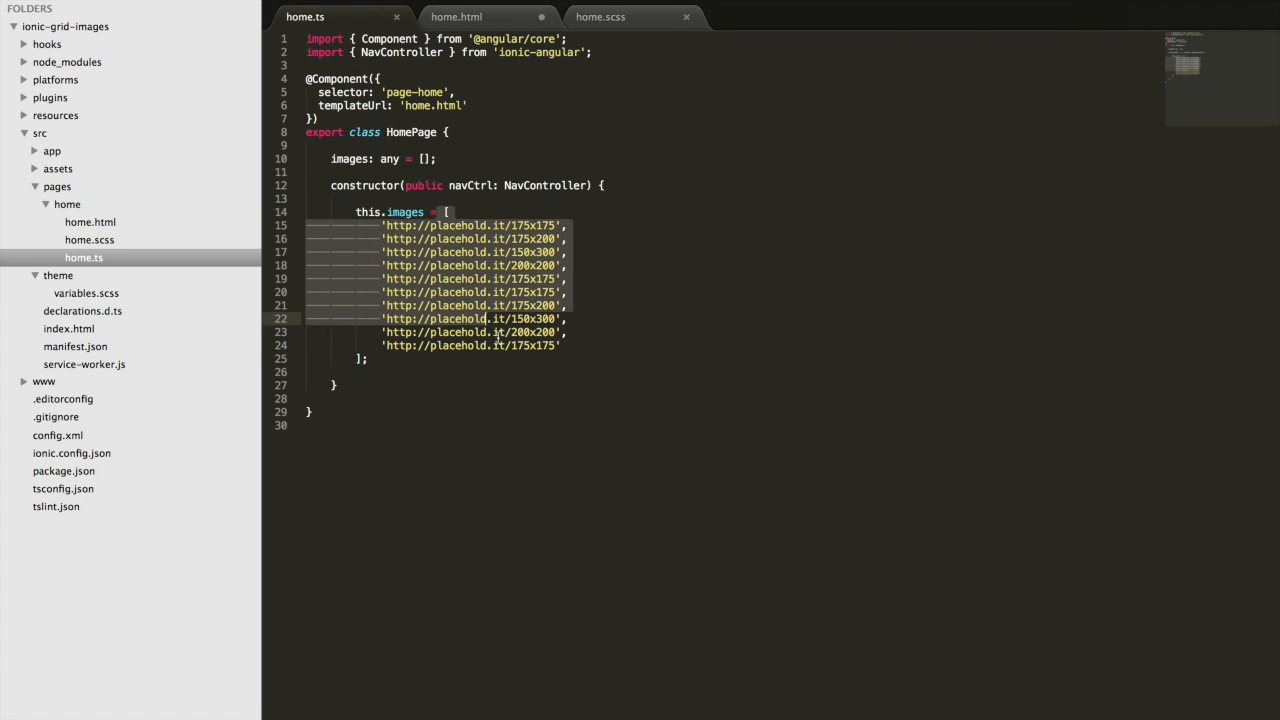
# Step: Go via home.html to home.scss with the pins three-column rule
pyautogui.click(456, 16)
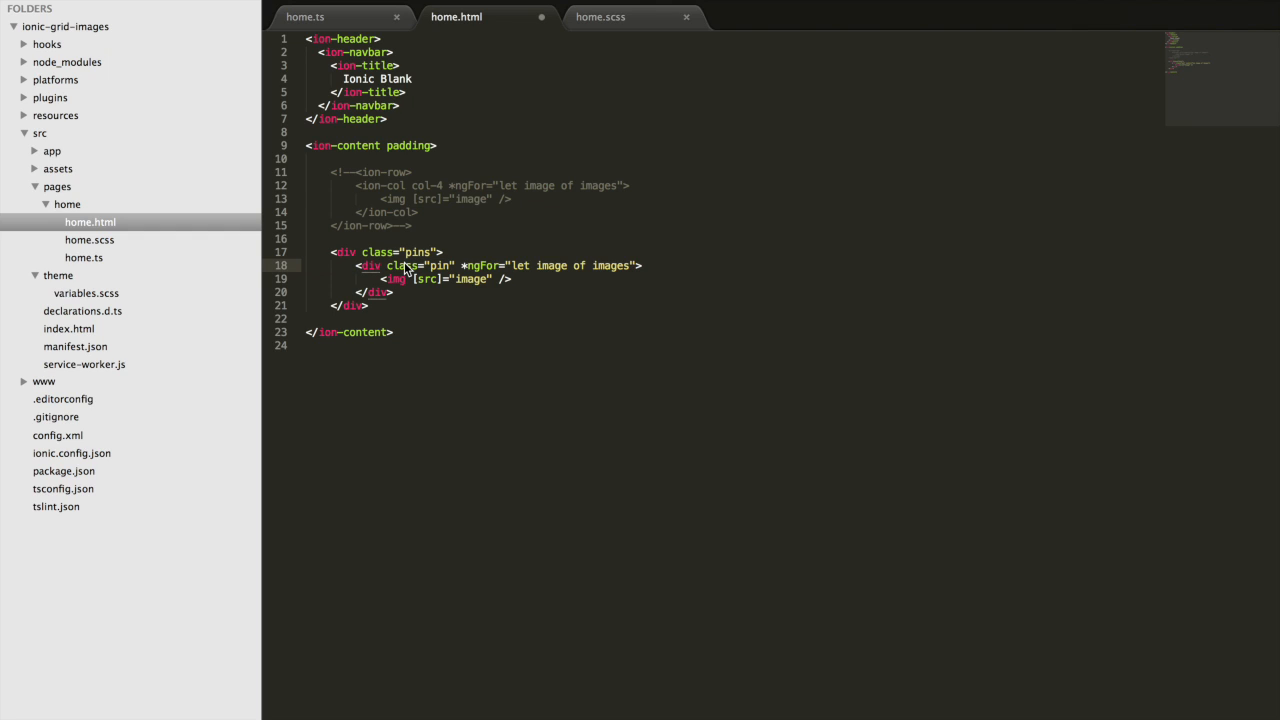
pyautogui.click(600, 16)
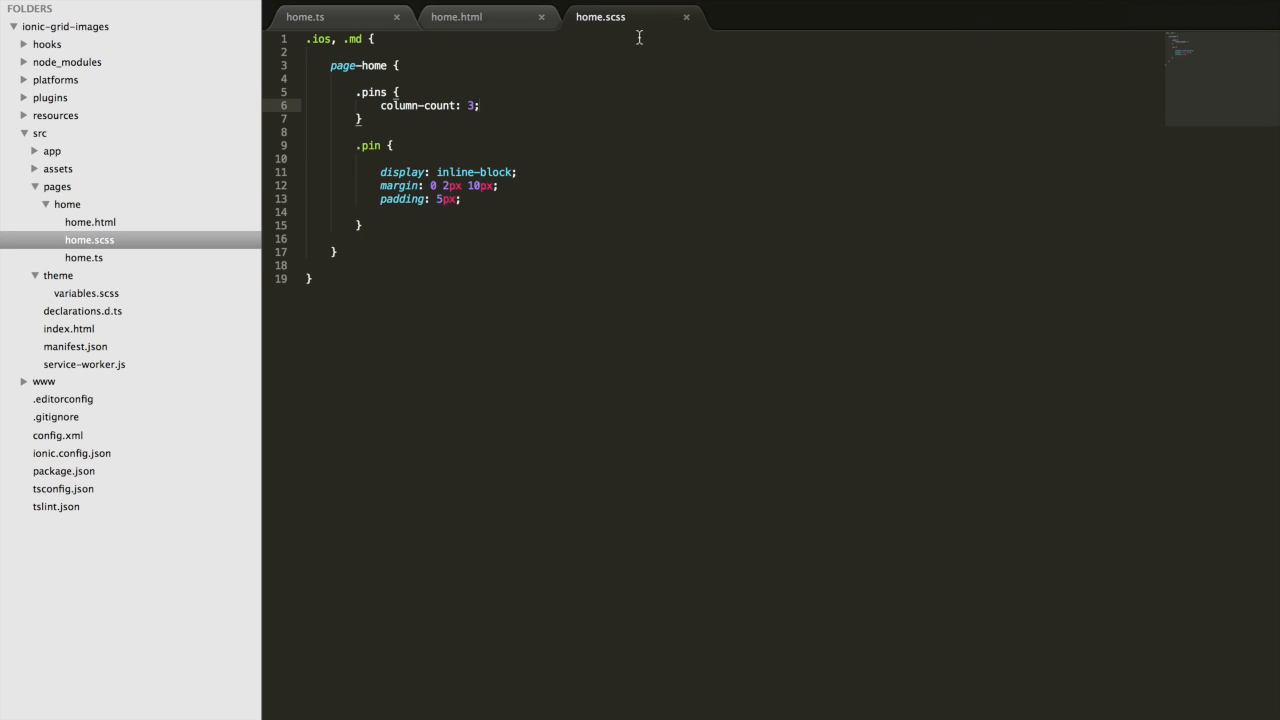
pyautogui.moveTo(546, 182)
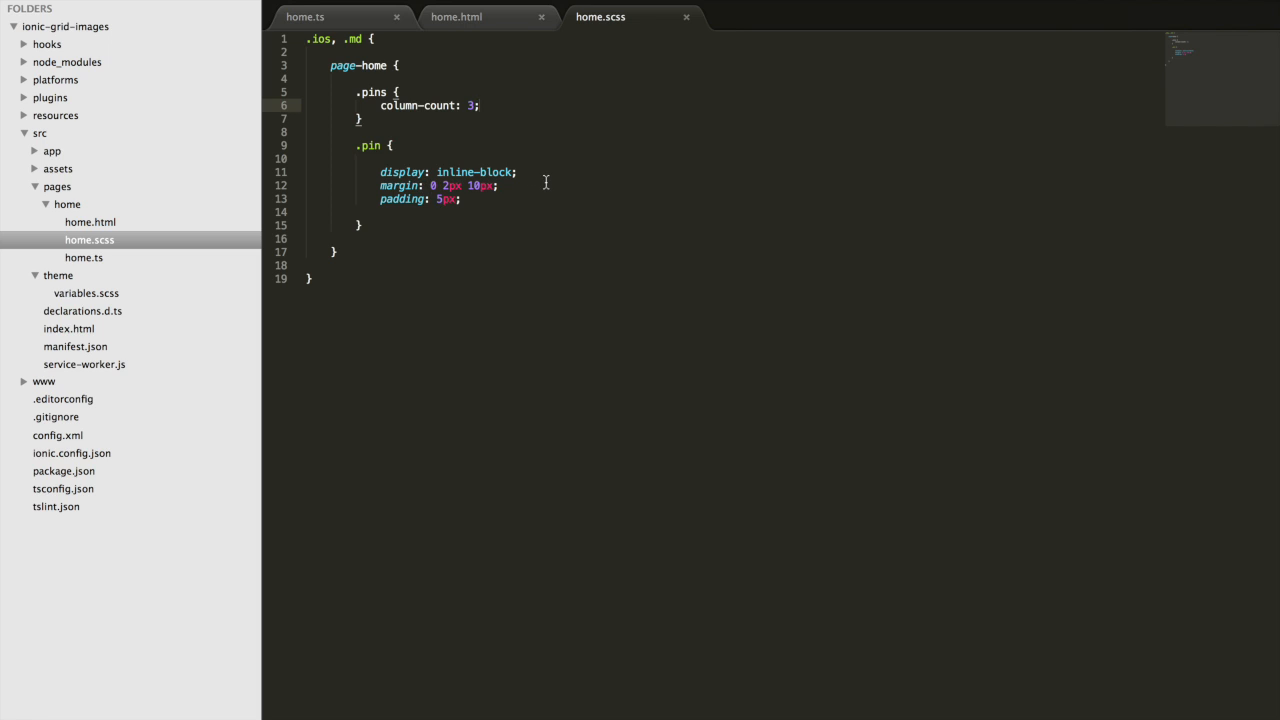
pyautogui.moveTo(504, 36)
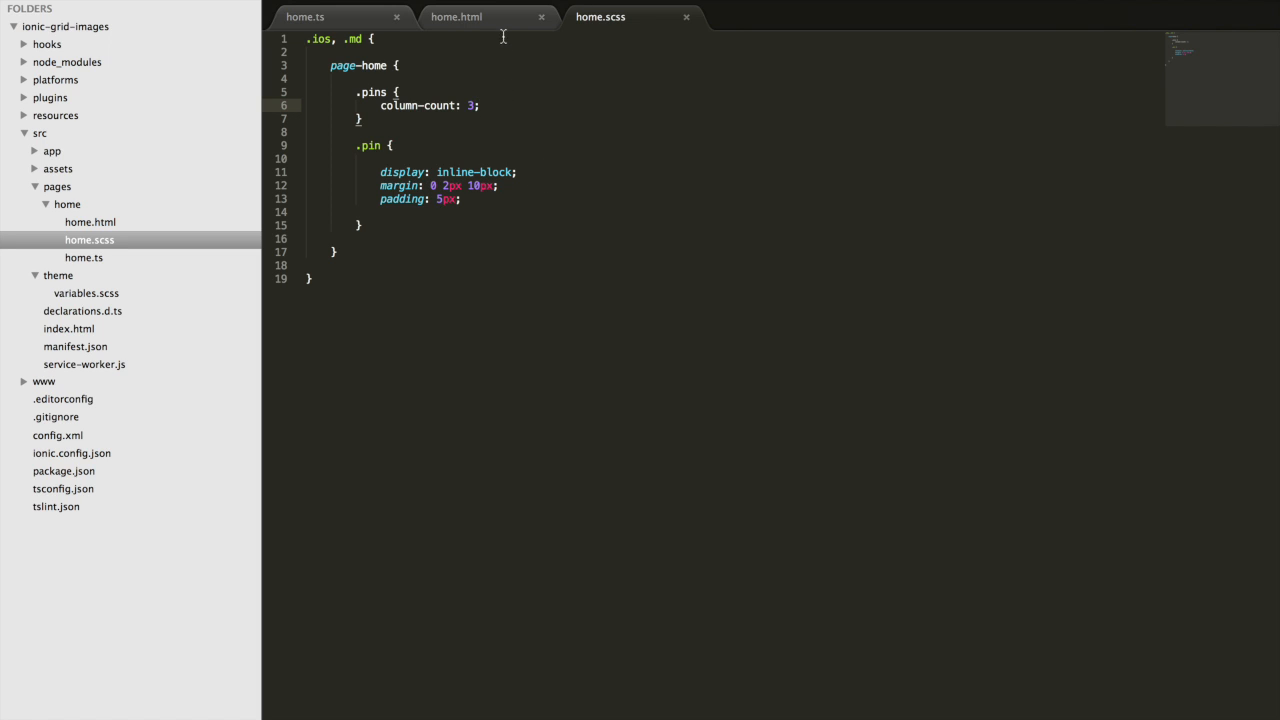
# Step: Review the pin div in home.html and its styles in home.scss, then focus the Chrome preview
pyautogui.click(456, 16)
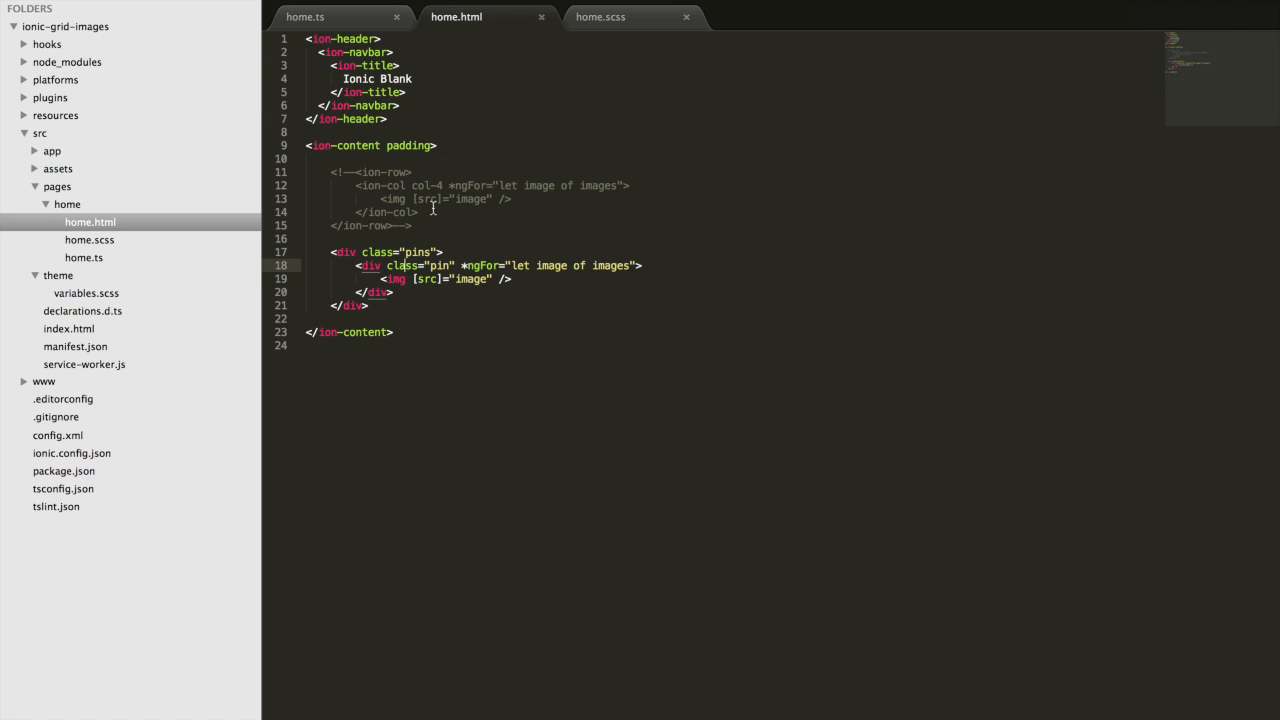
pyautogui.click(510, 280)
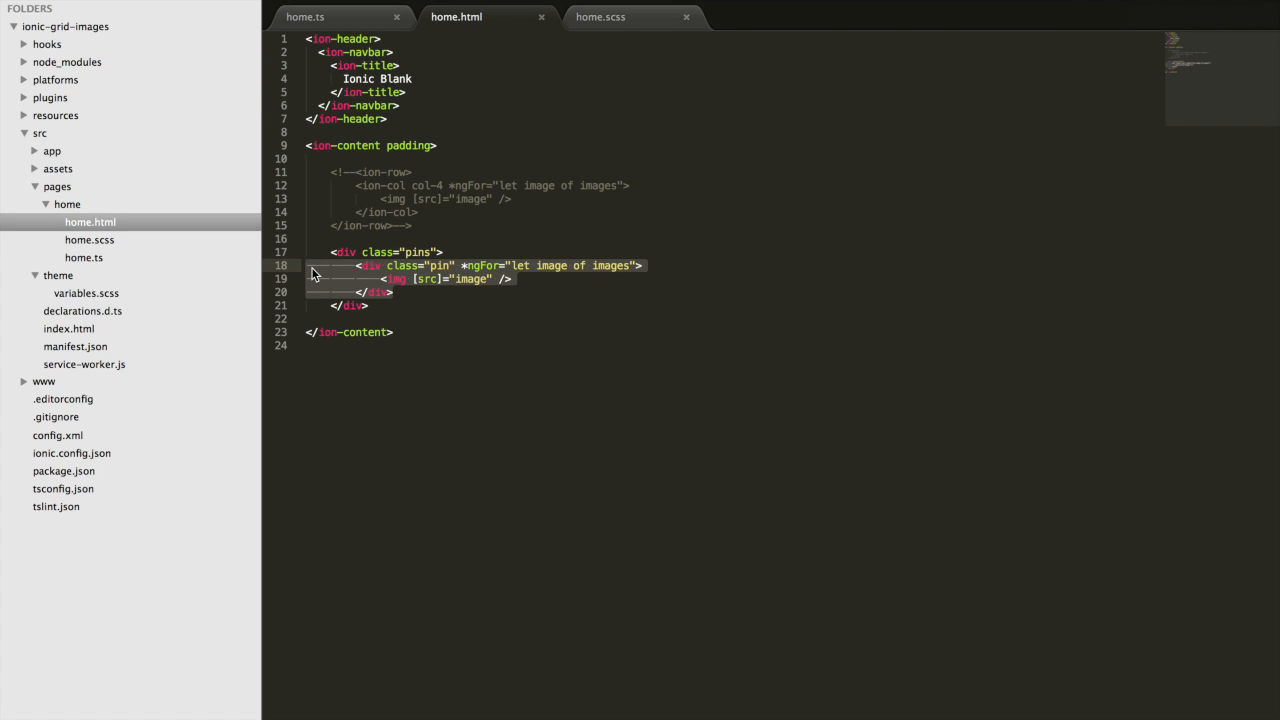
pyautogui.click(600, 16)
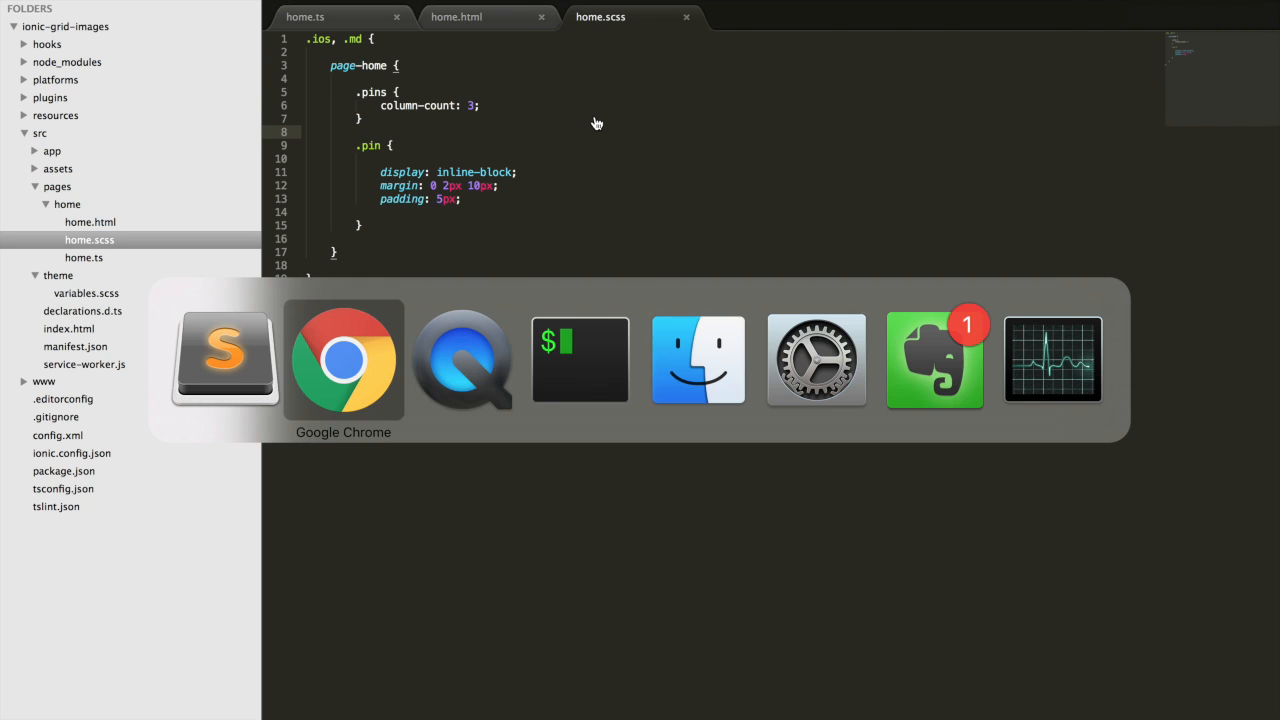
pyautogui.click(344, 360)
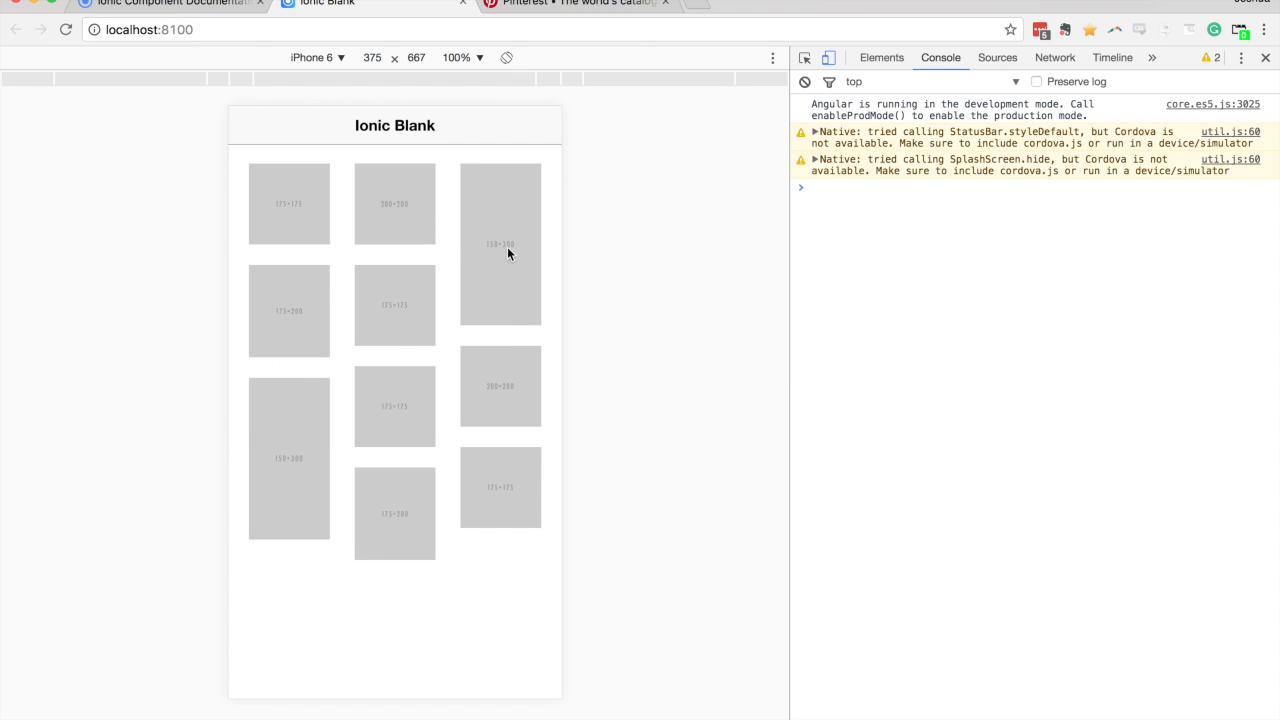
pyautogui.moveTo(504, 352)
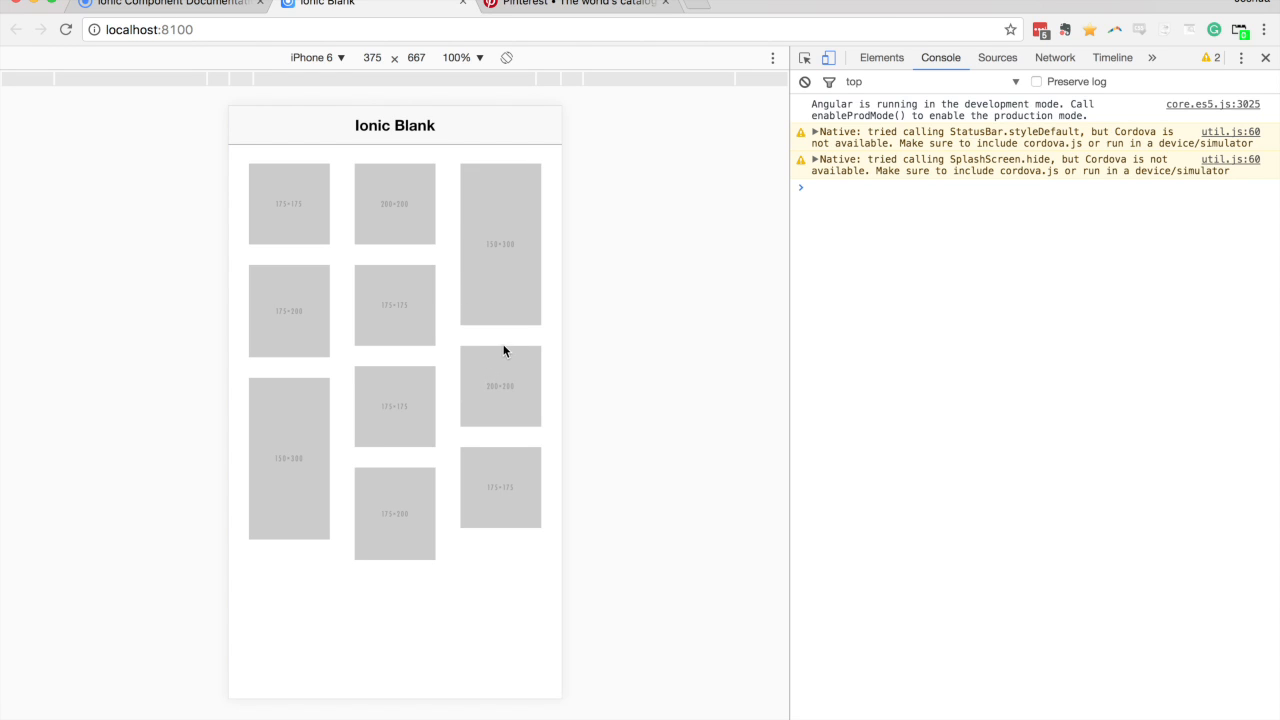
pyautogui.moveTo(492, 416)
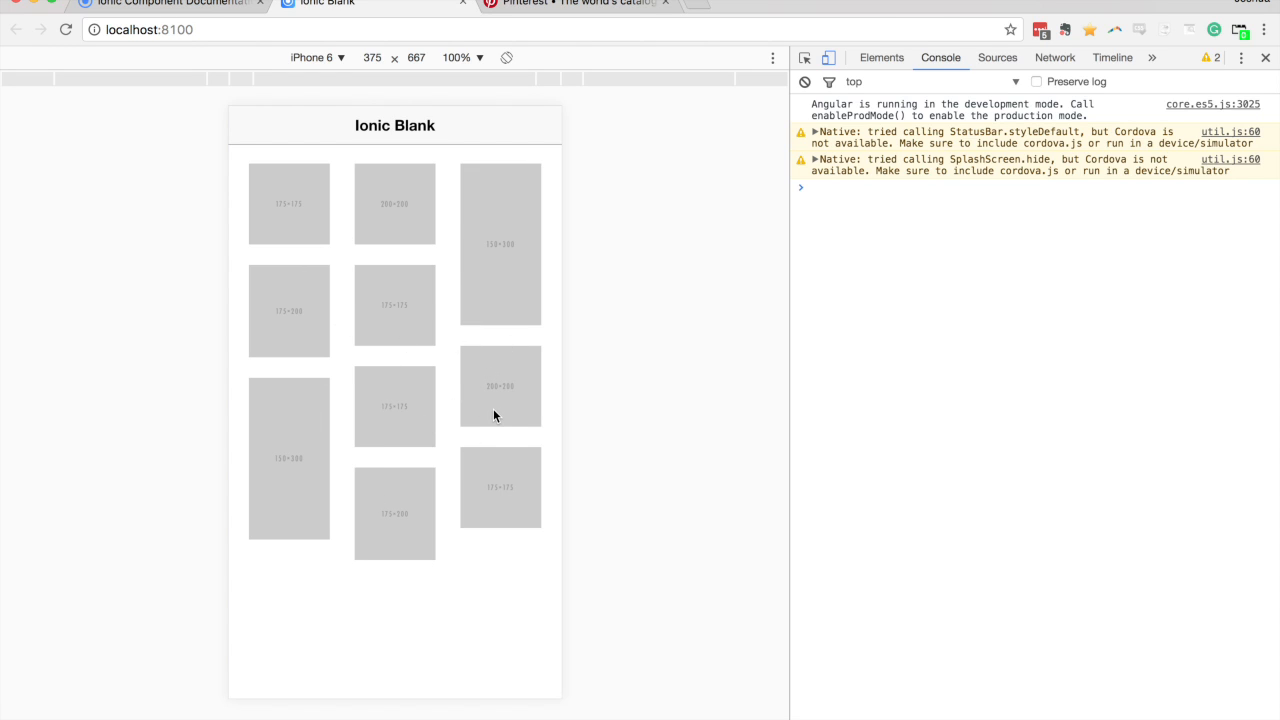
pyautogui.moveTo(500, 364)
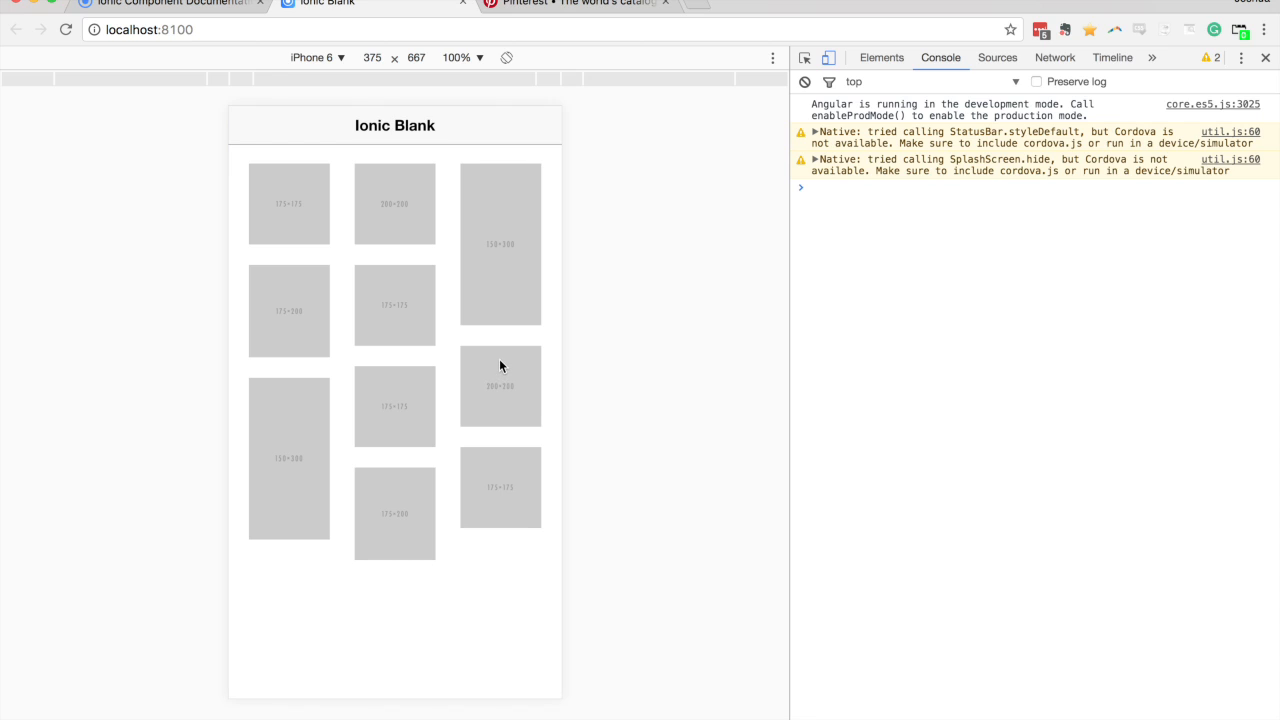
pyautogui.moveTo(462, 348)
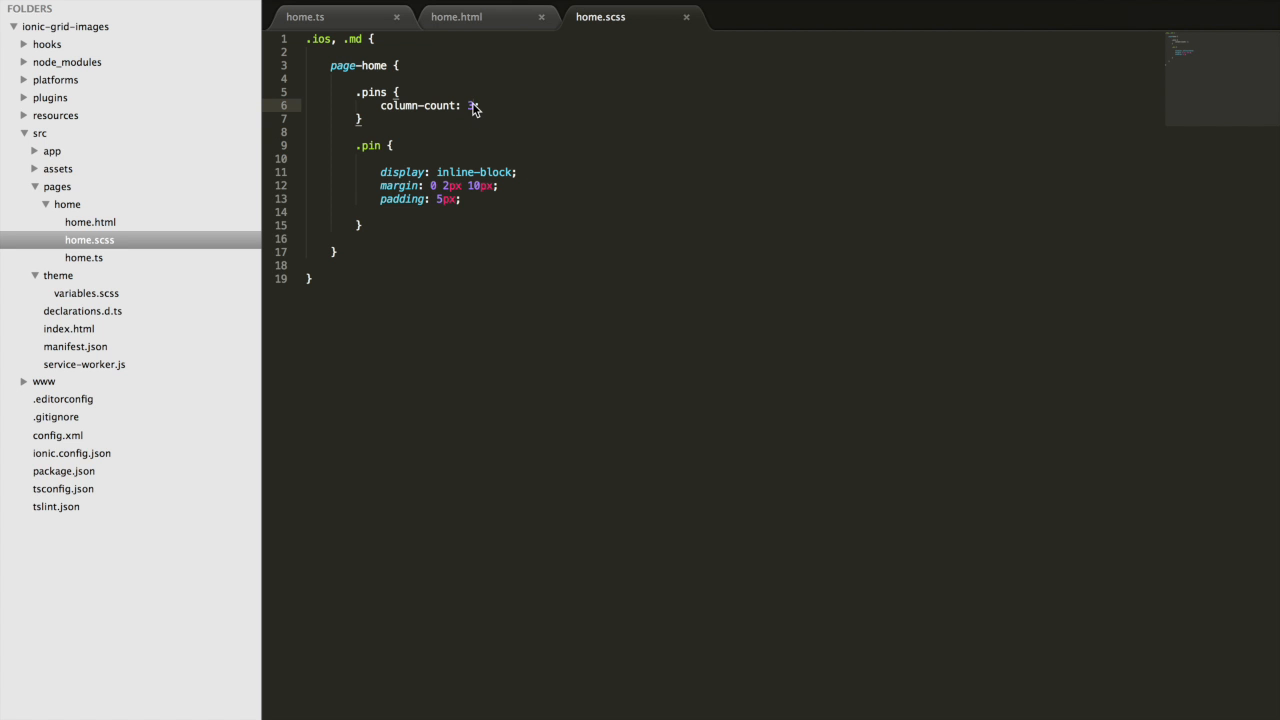
# Step: Set the pins column-count to 4 in home.scss
pyautogui.write('4')
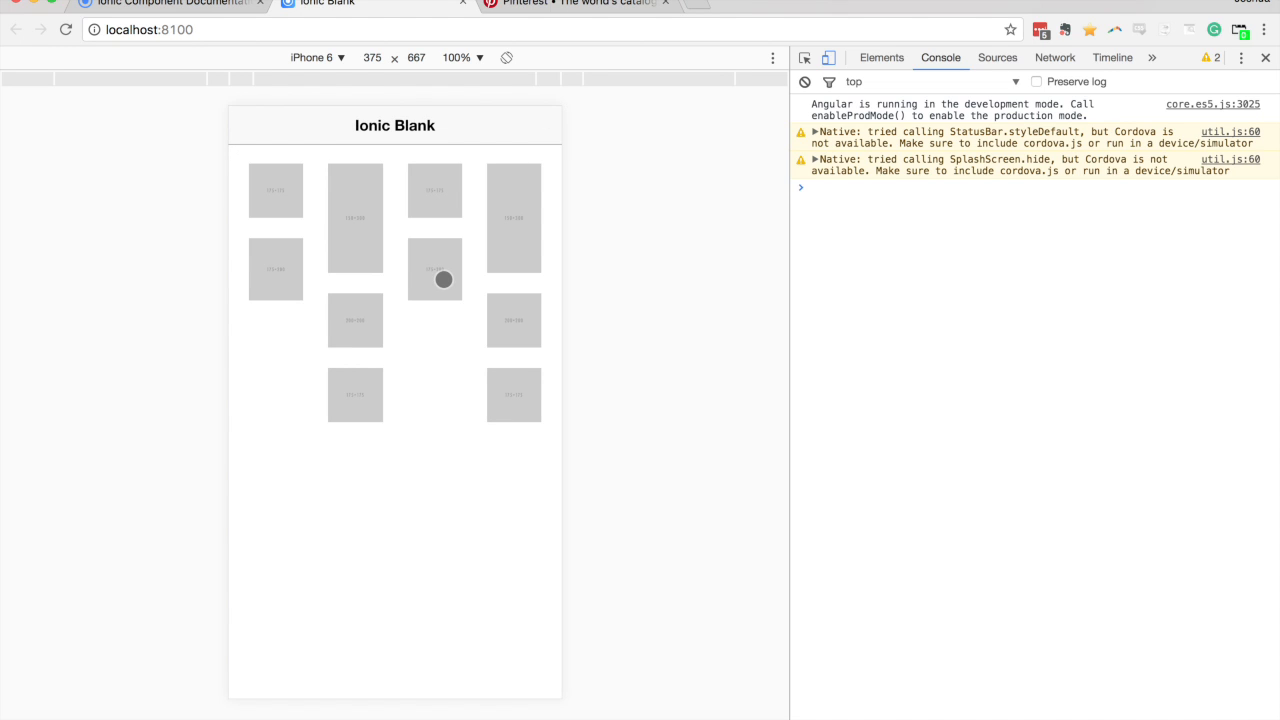
pyautogui.moveTo(348, 280)
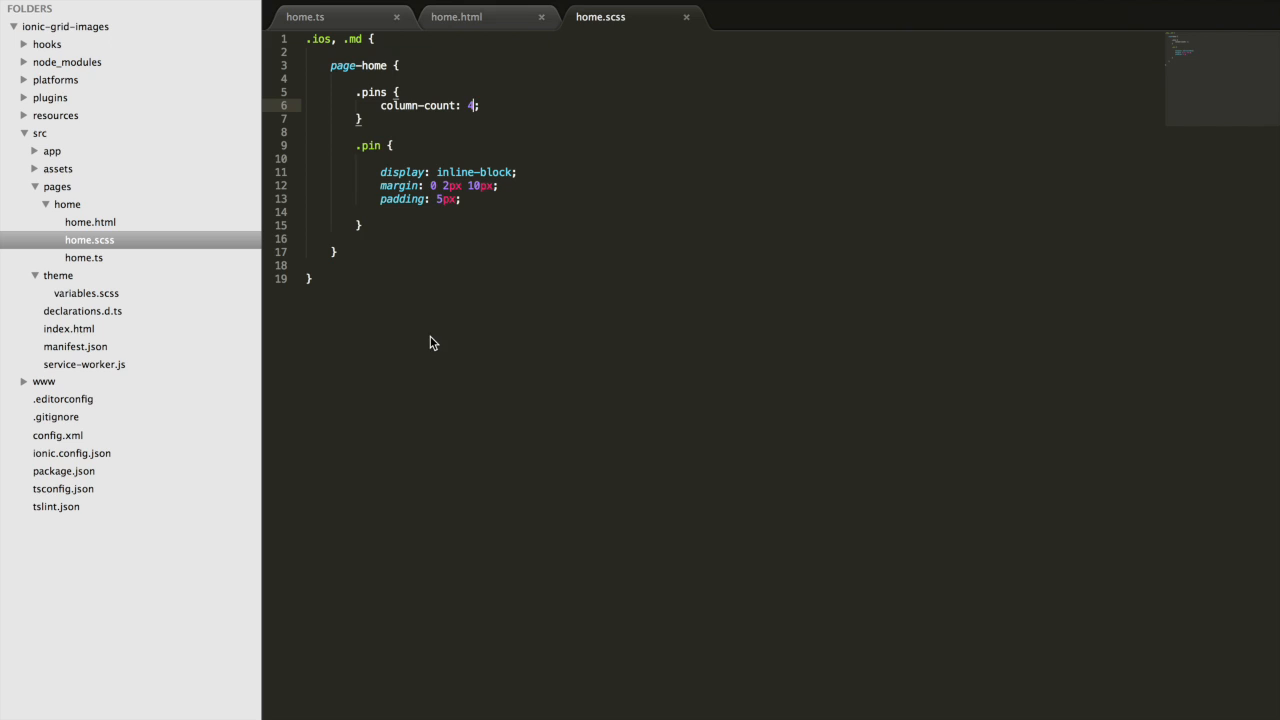
# Step: Extend the home.ts placehold.it URL list to about 30 entries, then return to home.scss
pyautogui.click(456, 16)
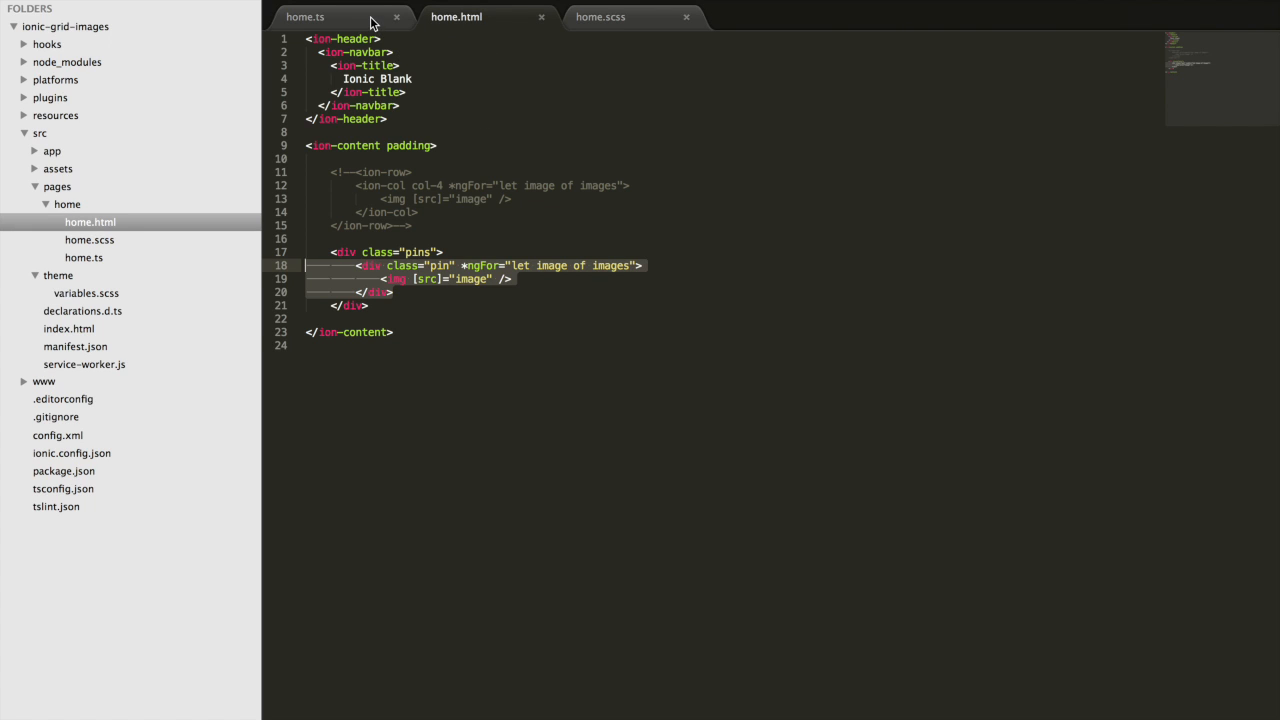
pyautogui.click(304, 16)
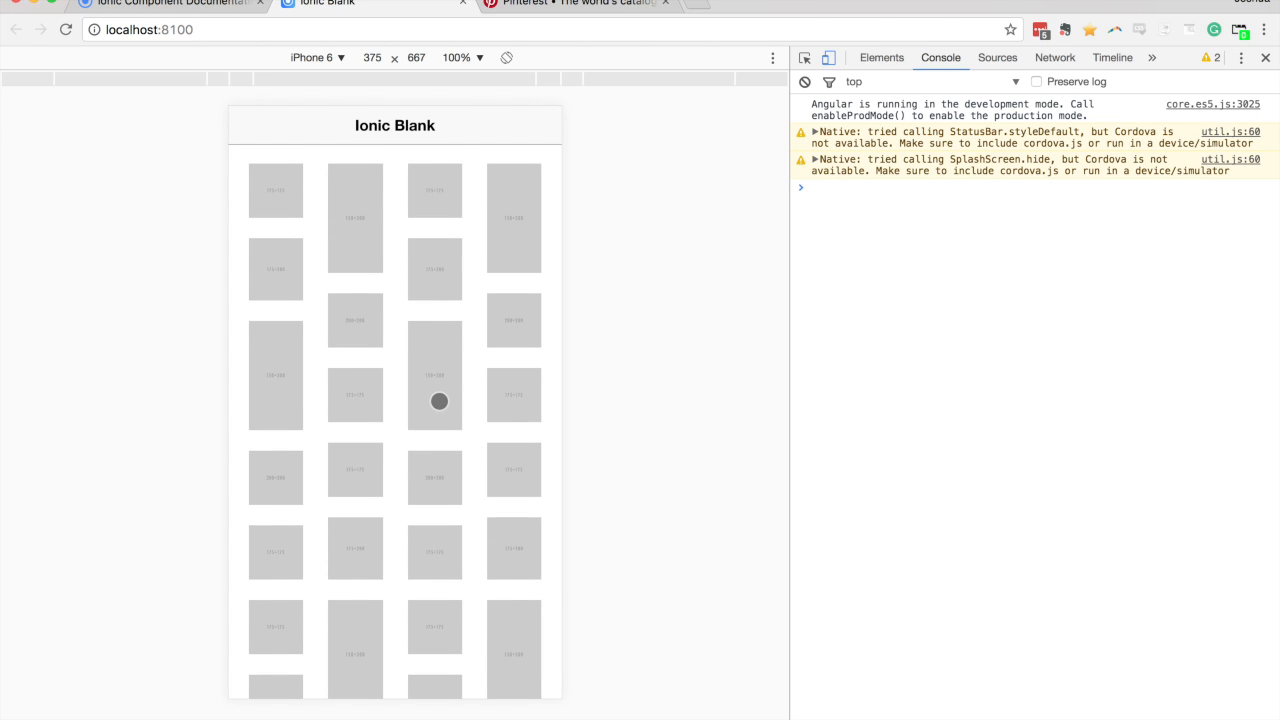
pyautogui.moveTo(540, 256)
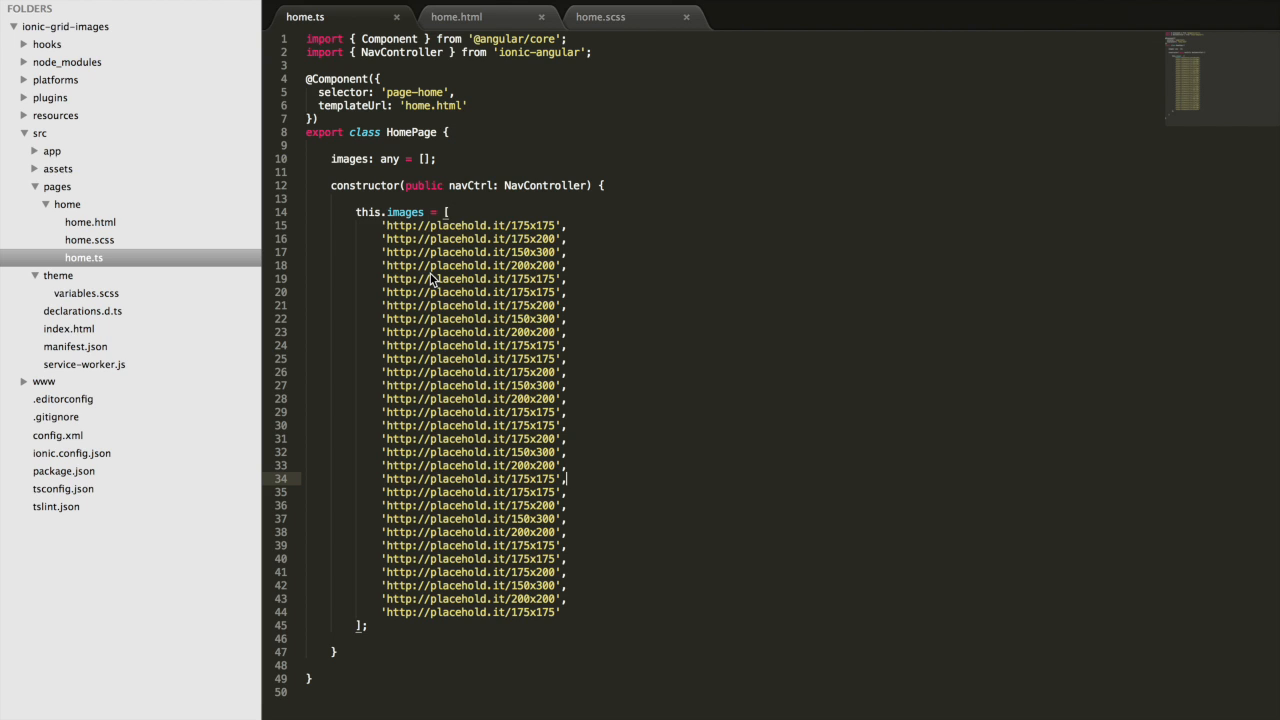
pyautogui.click(600, 16)
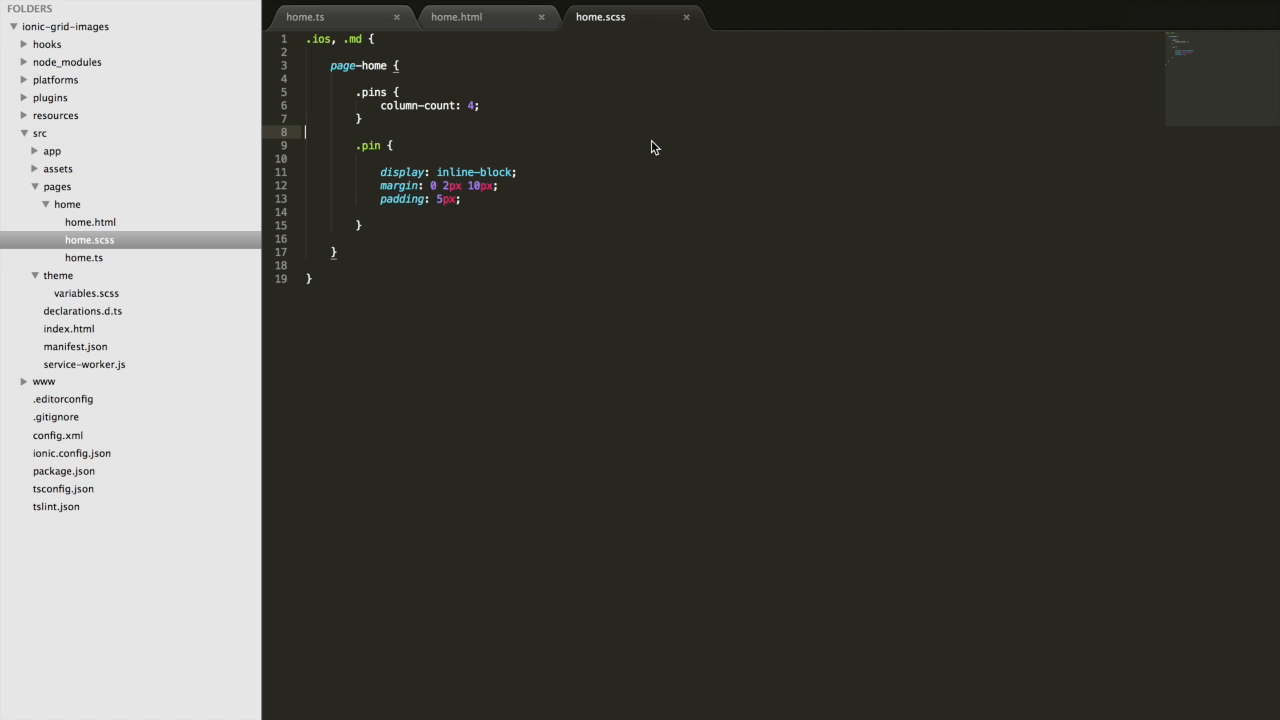